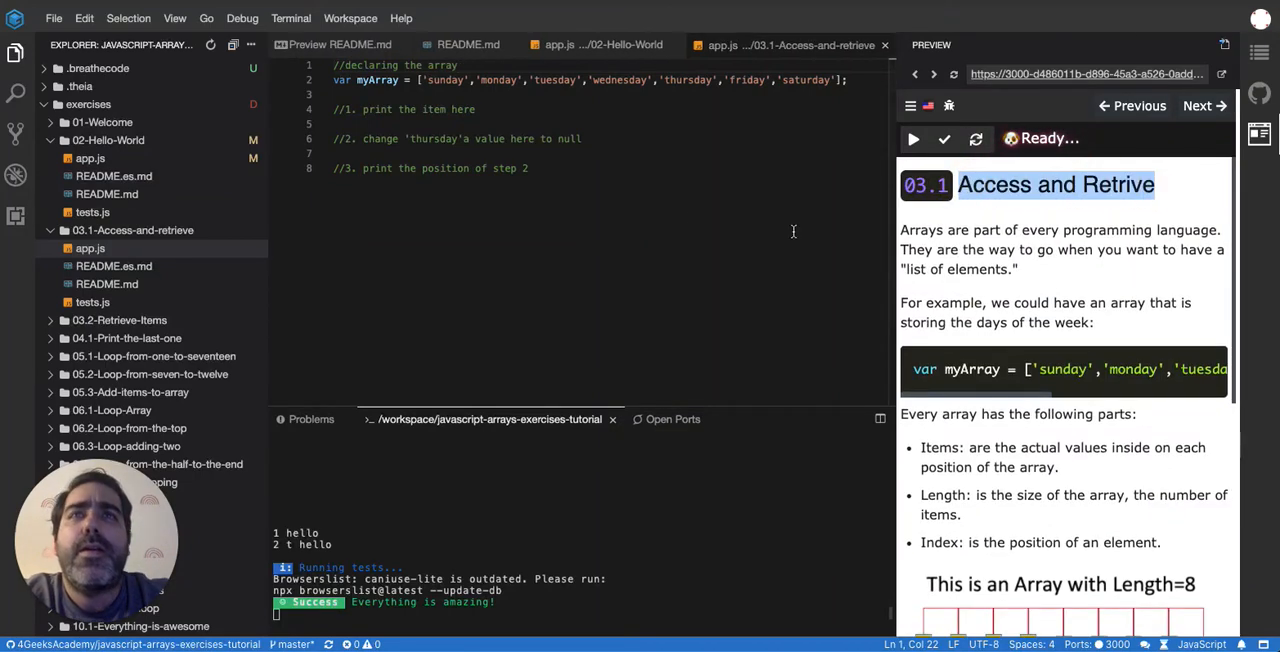
mouse_move(574, 196)
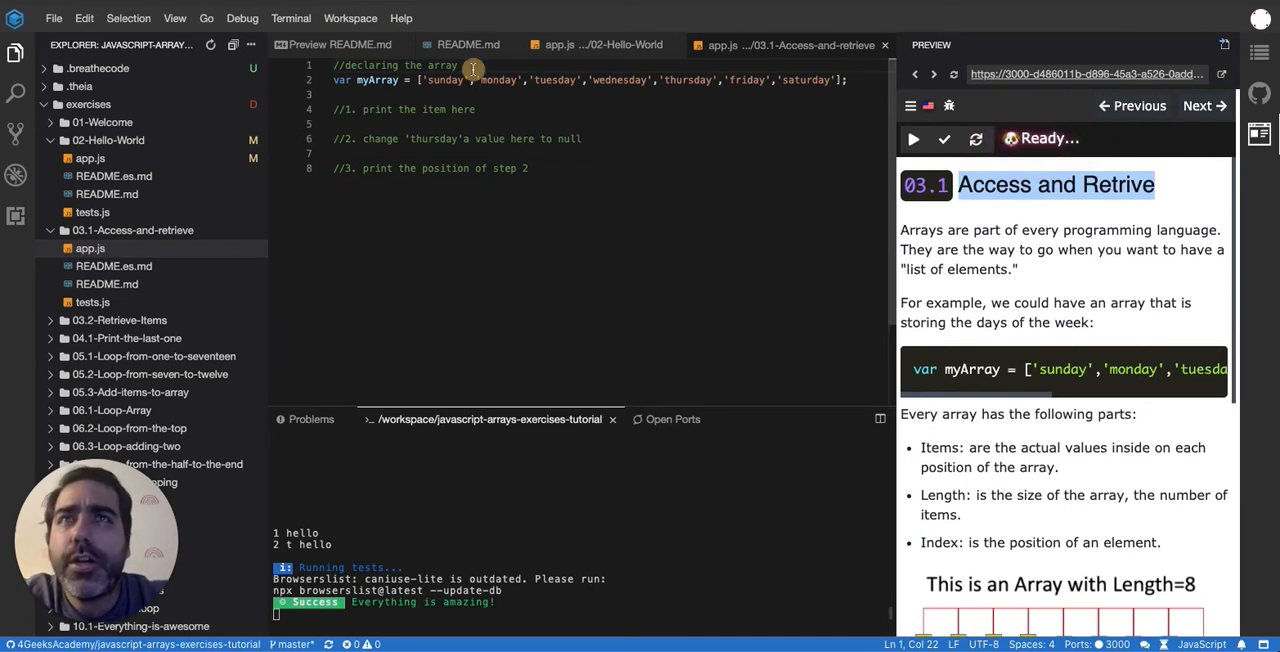
Insert a blank line above var myArray and start an empty // comment for position labels
key("Enter")
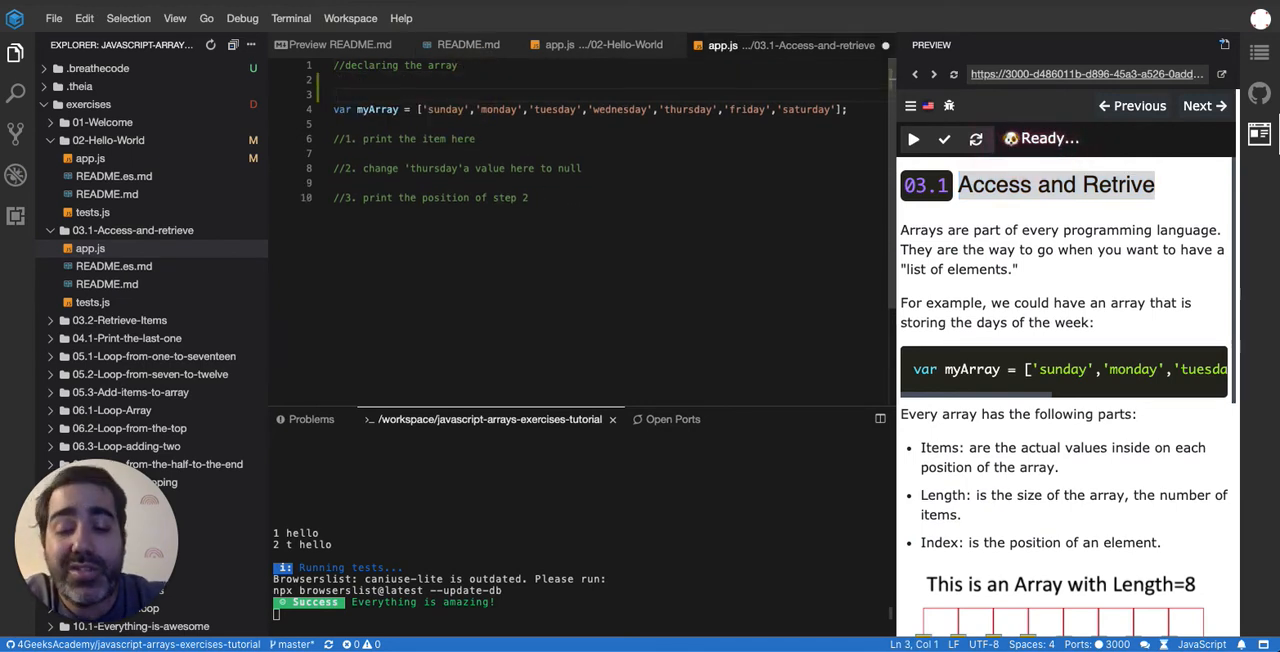
type("//.")
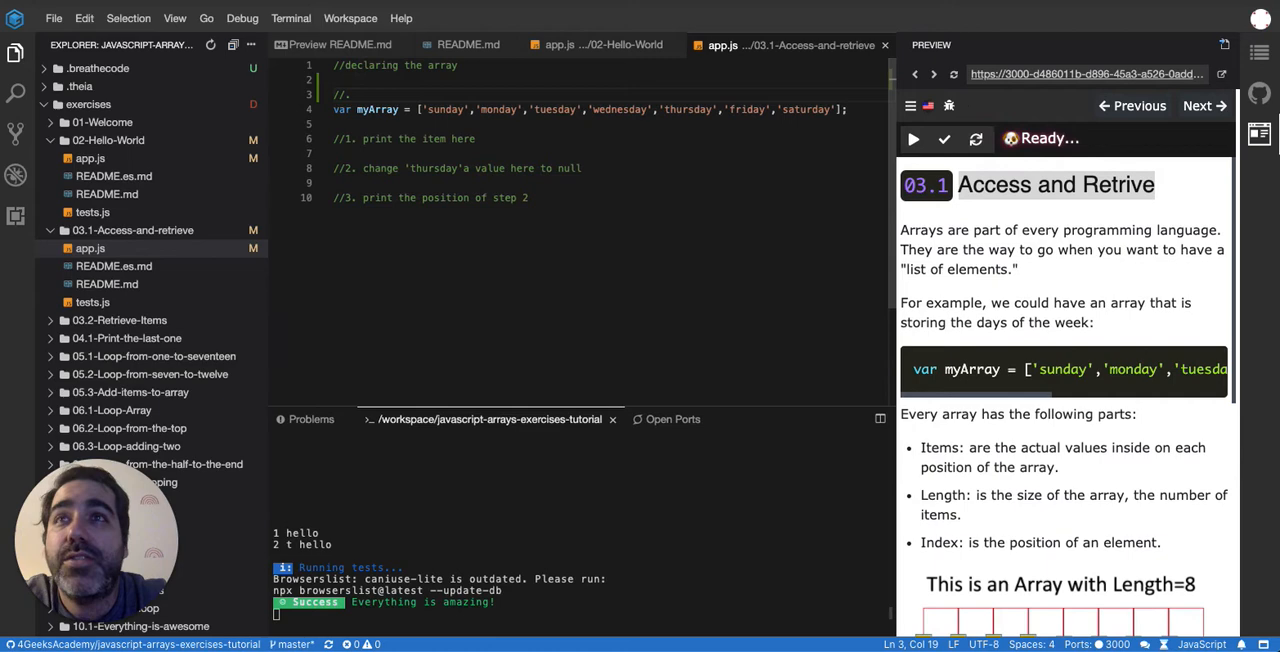
scroll("down", 3)
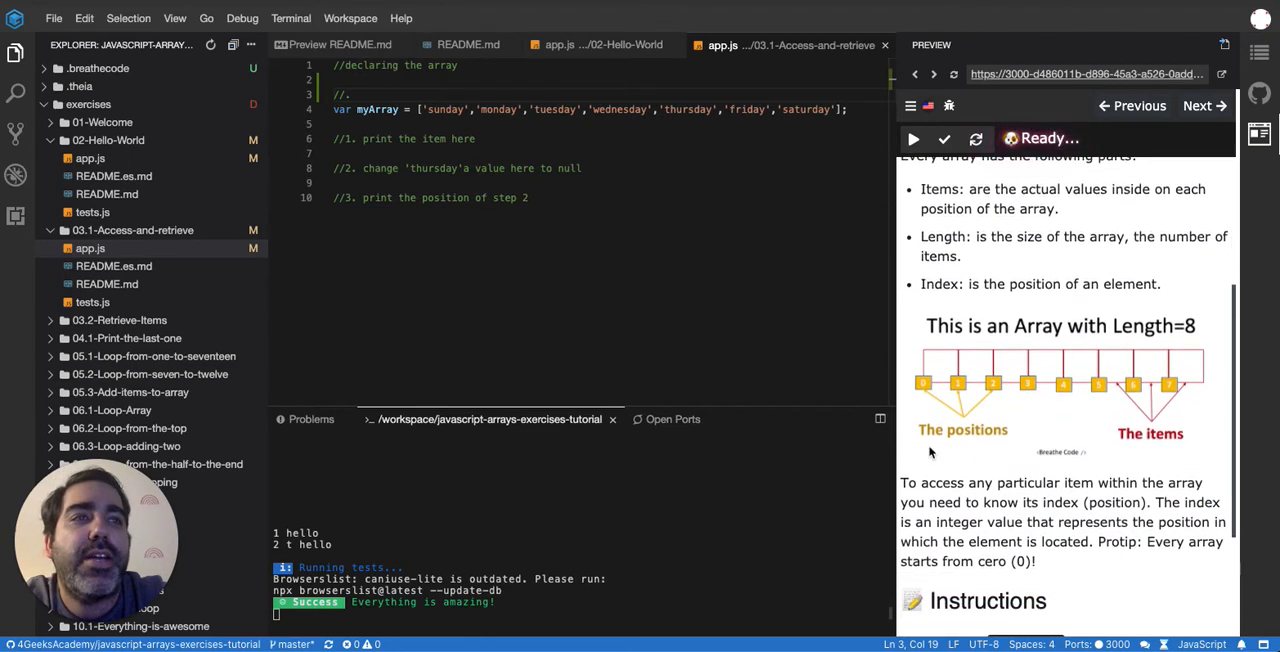
mouse_move(1164, 446)
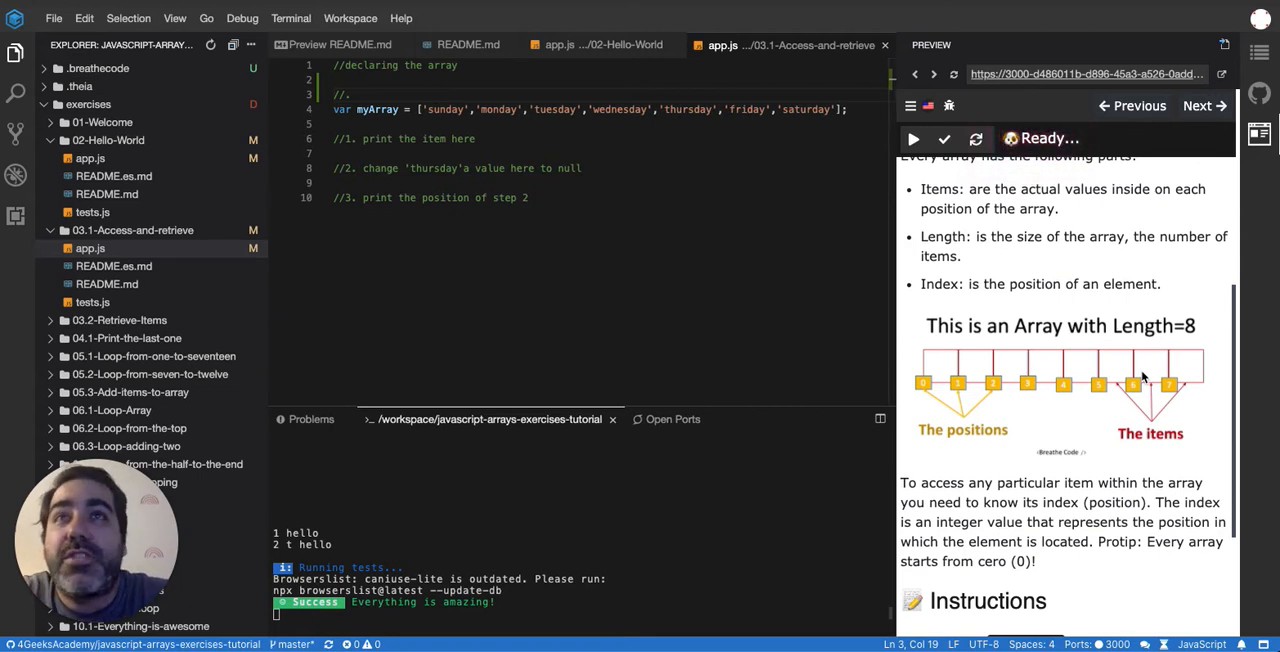
Fill the comment with index numbers 0 through 6 aligned above each weekday
type("6")
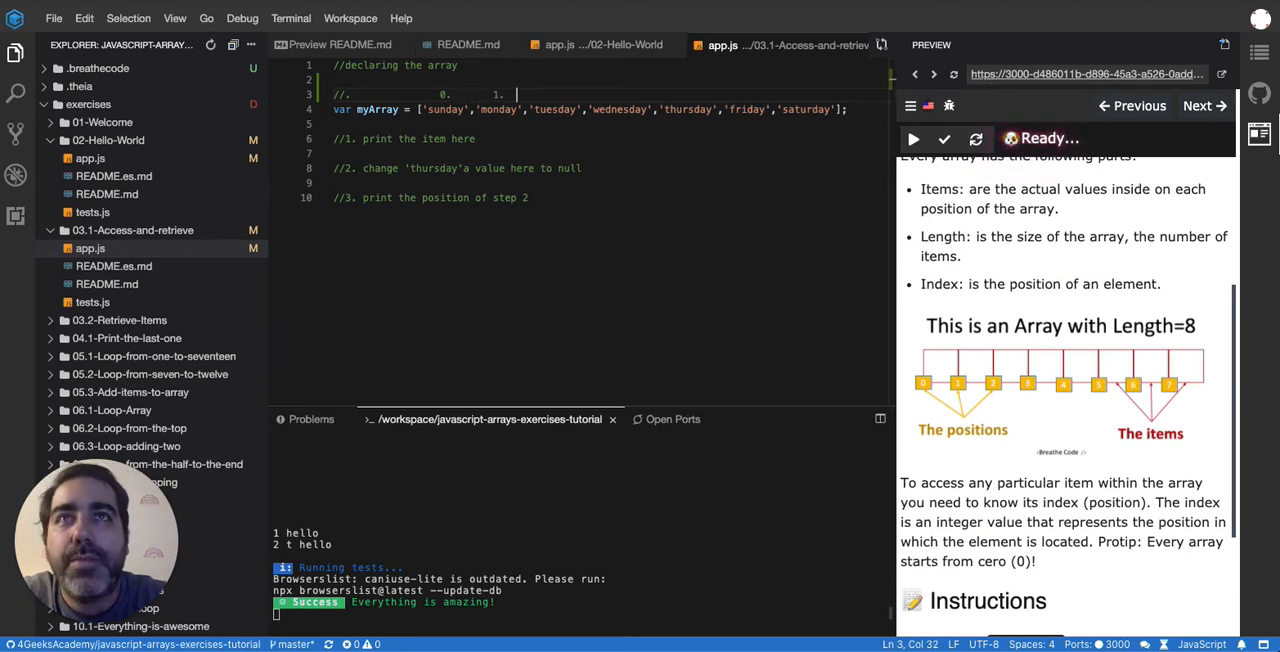
type("2.         3.         4.")
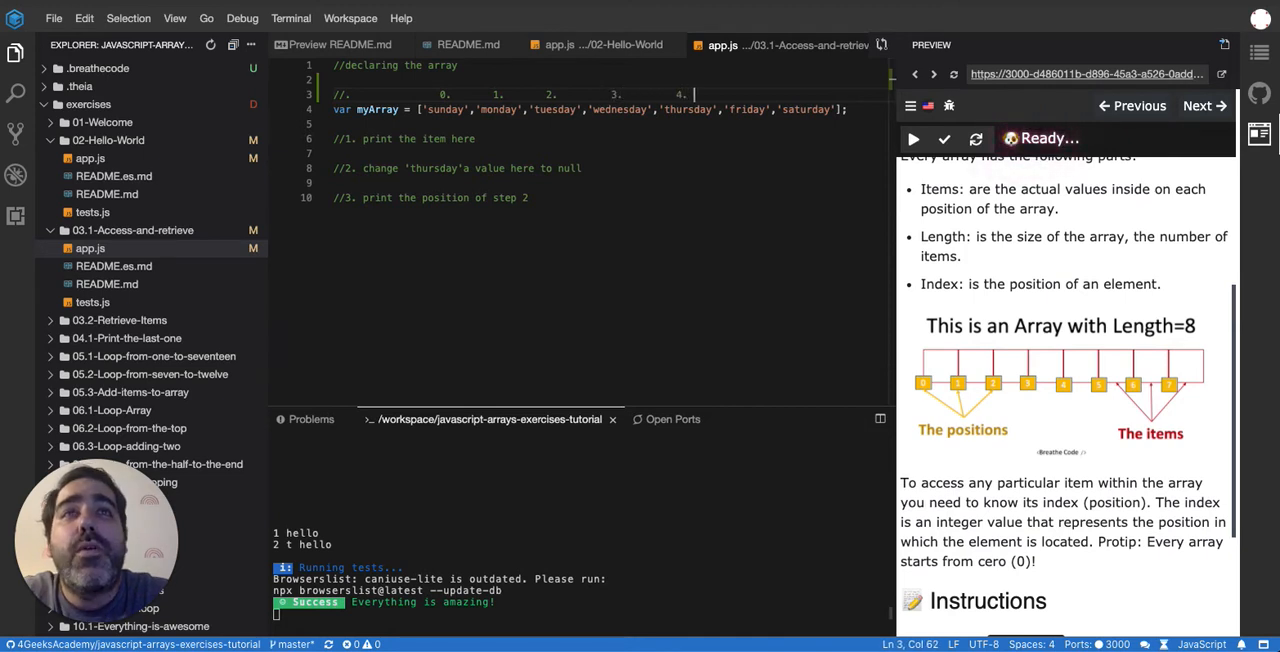
type("5.")
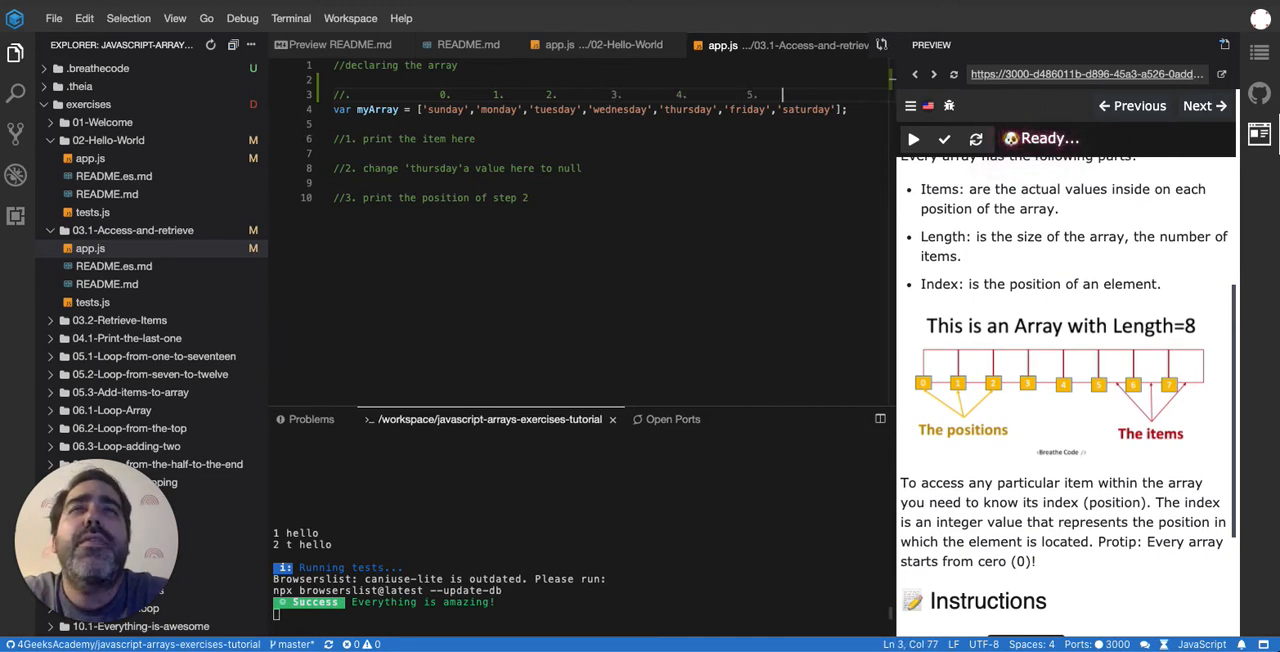
type("6")
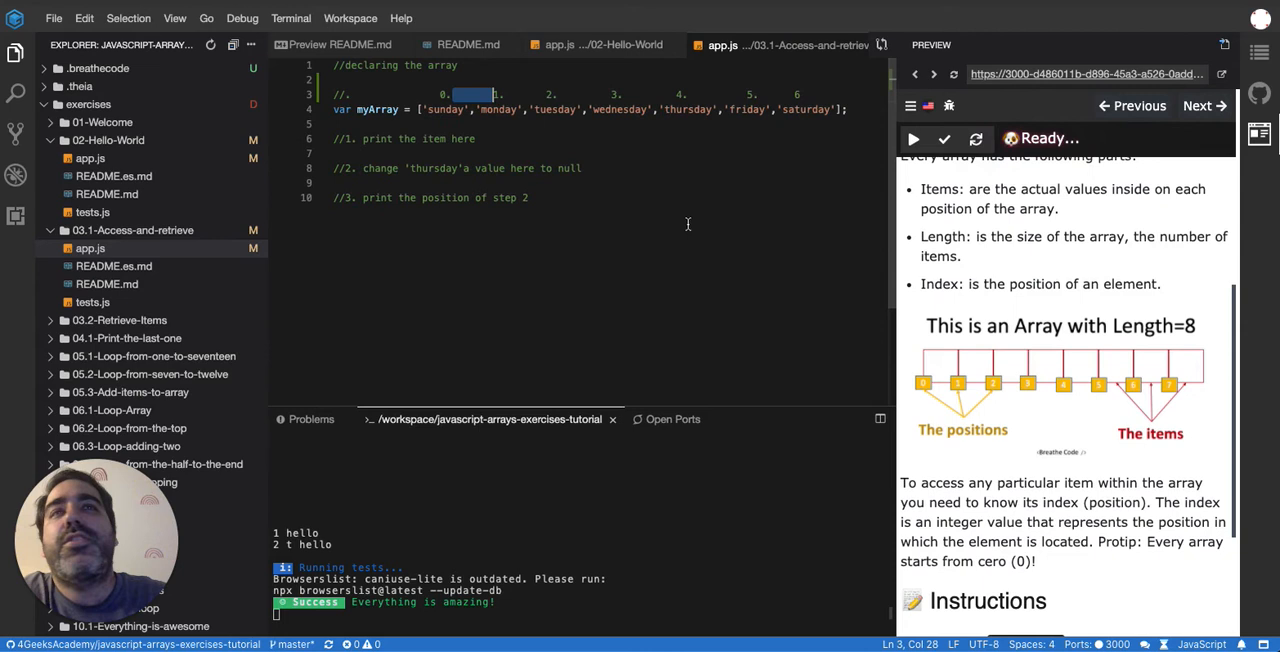
Highlight 'saturday' in the array and scroll the preview down to the Instructions heading
double_click(620, 108)
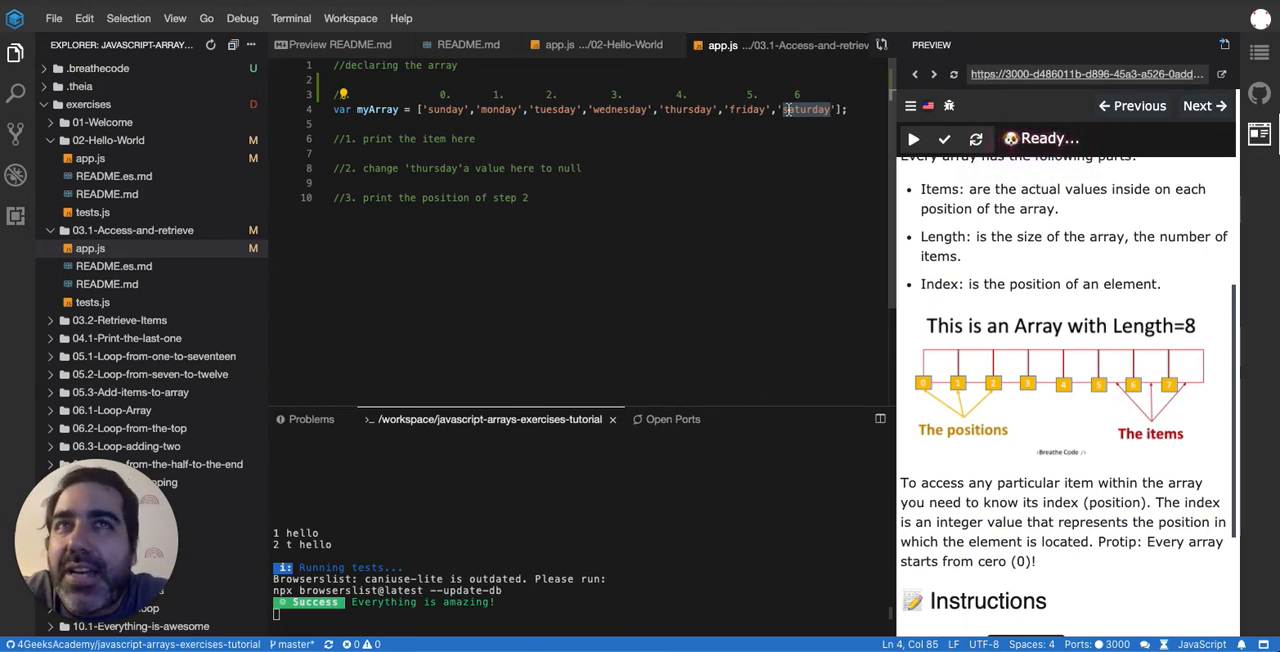
scroll("down", 3)
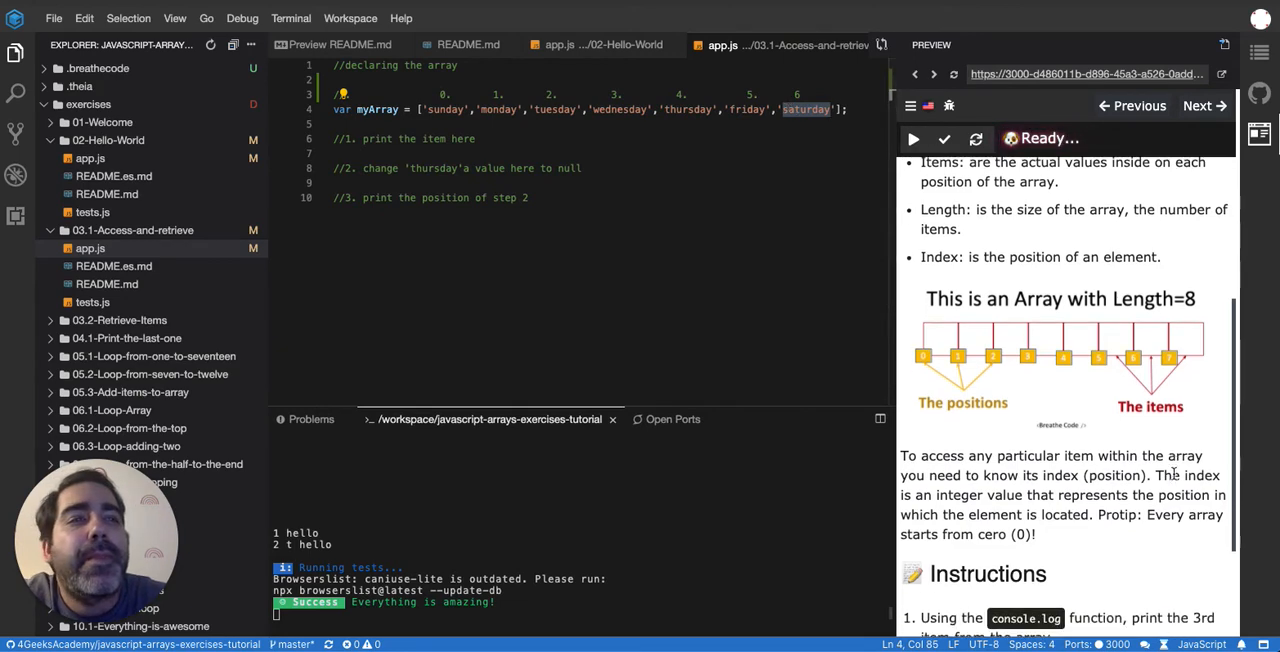
scroll("down", 3)
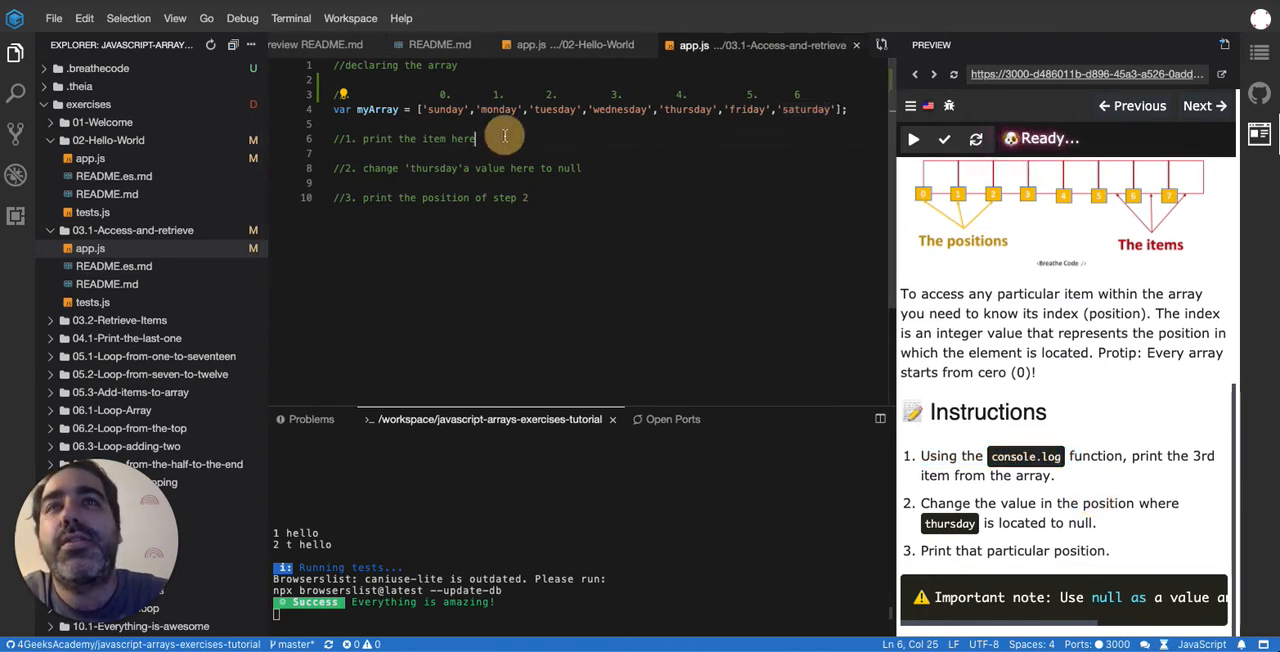
Write console.log(2) under '//1. print the item here', then select the 2 for replacement
type("conso")
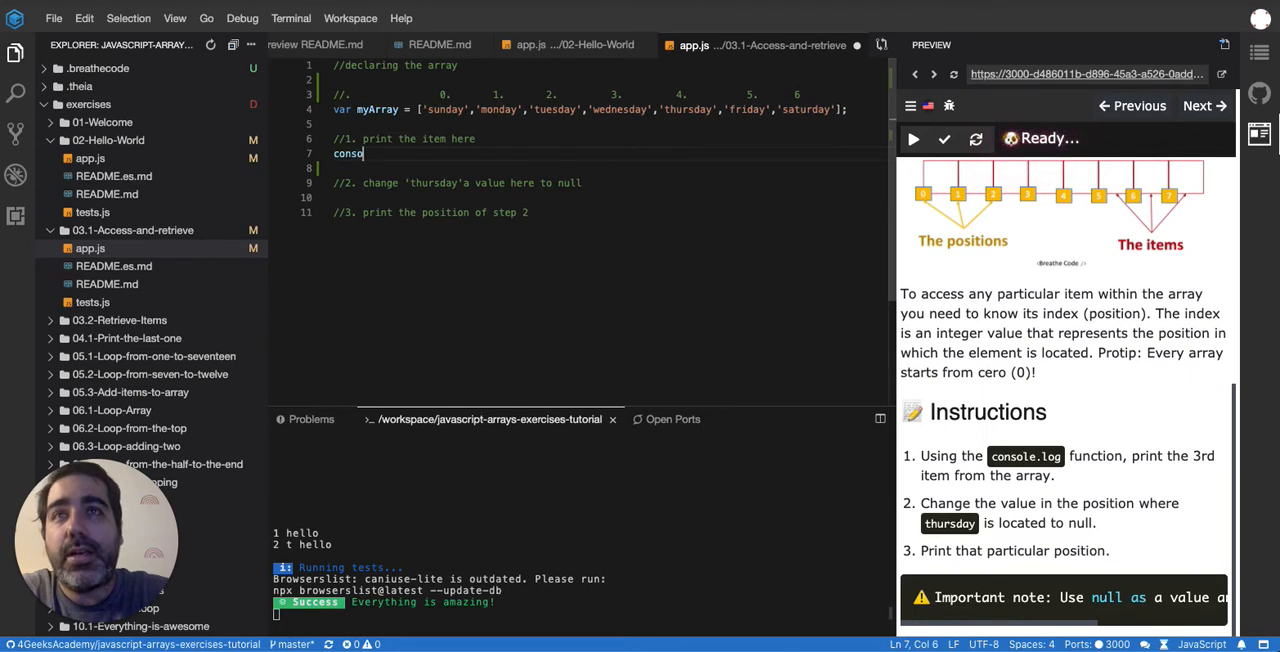
type("le.log()")
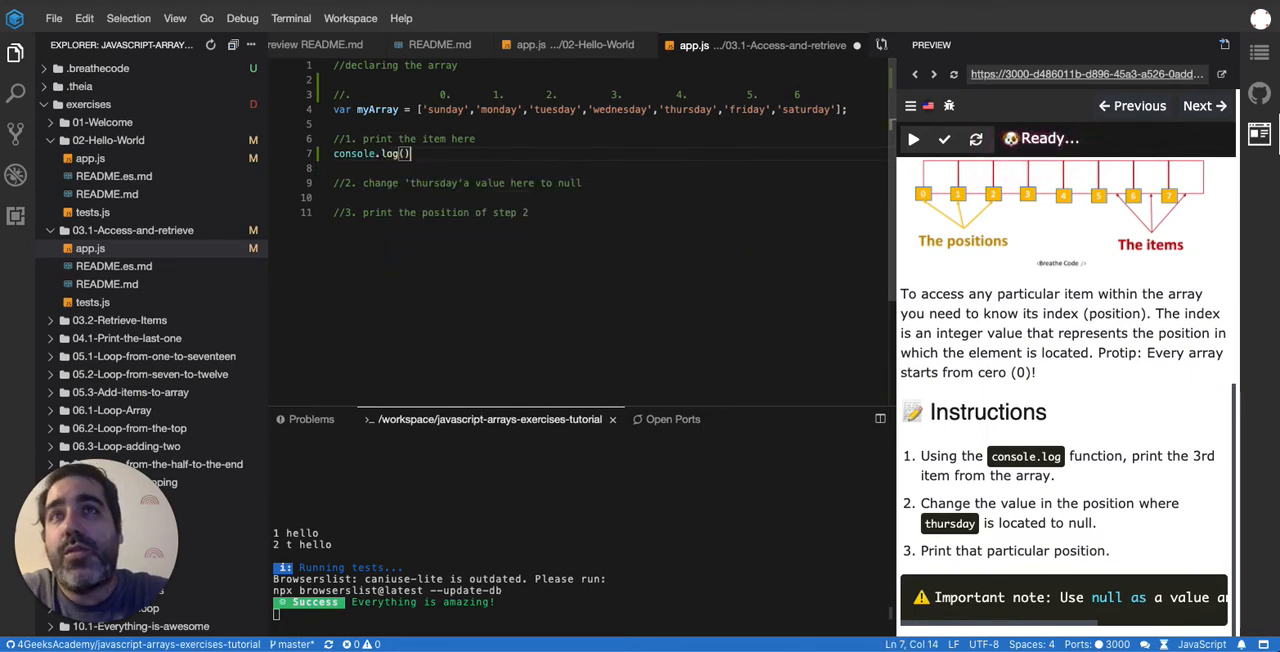
type("2")
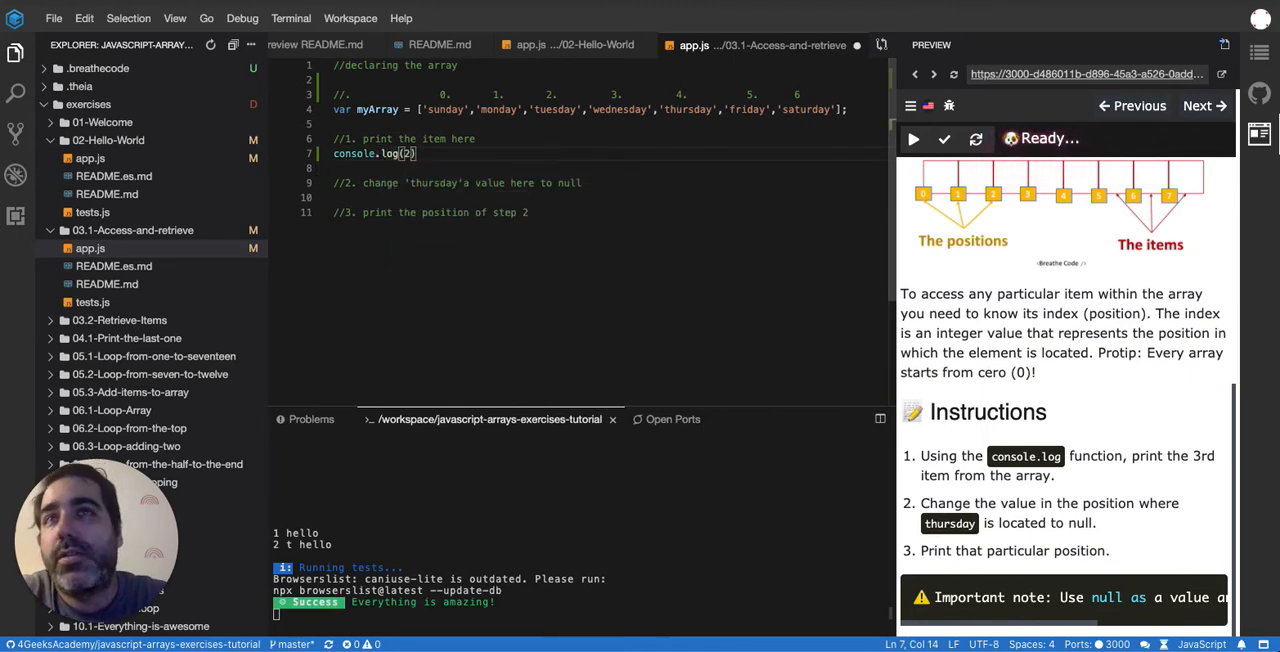
double_click(444, 108)
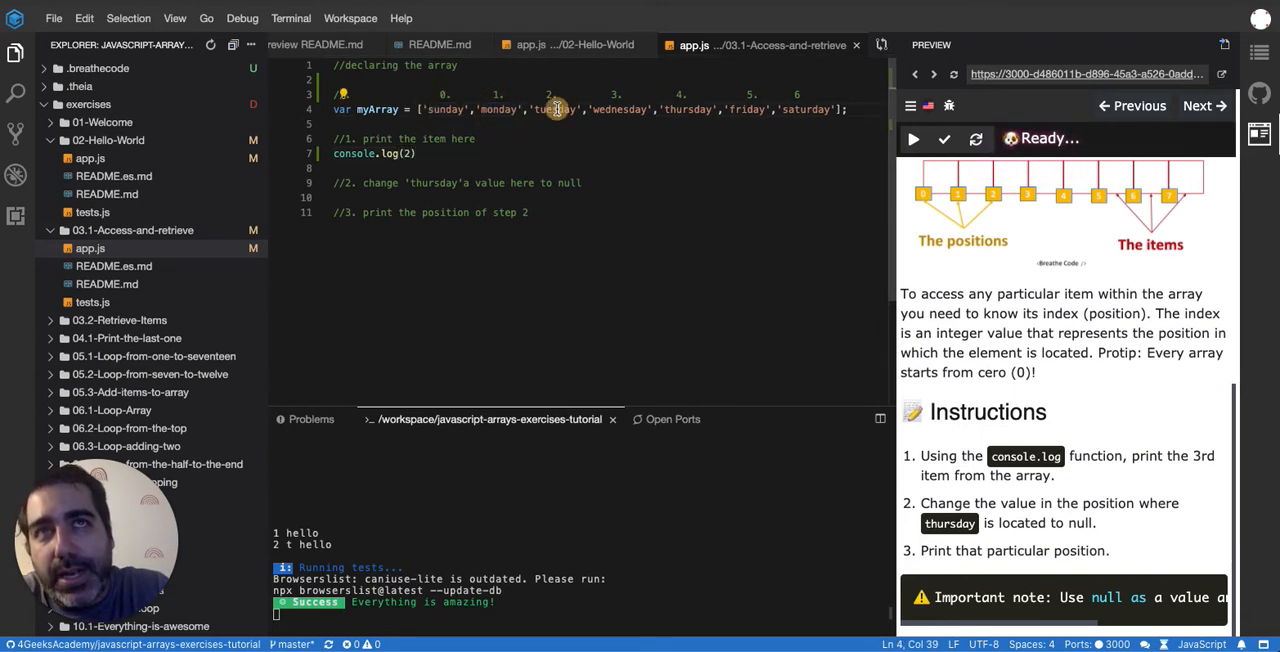
double_click(556, 108)
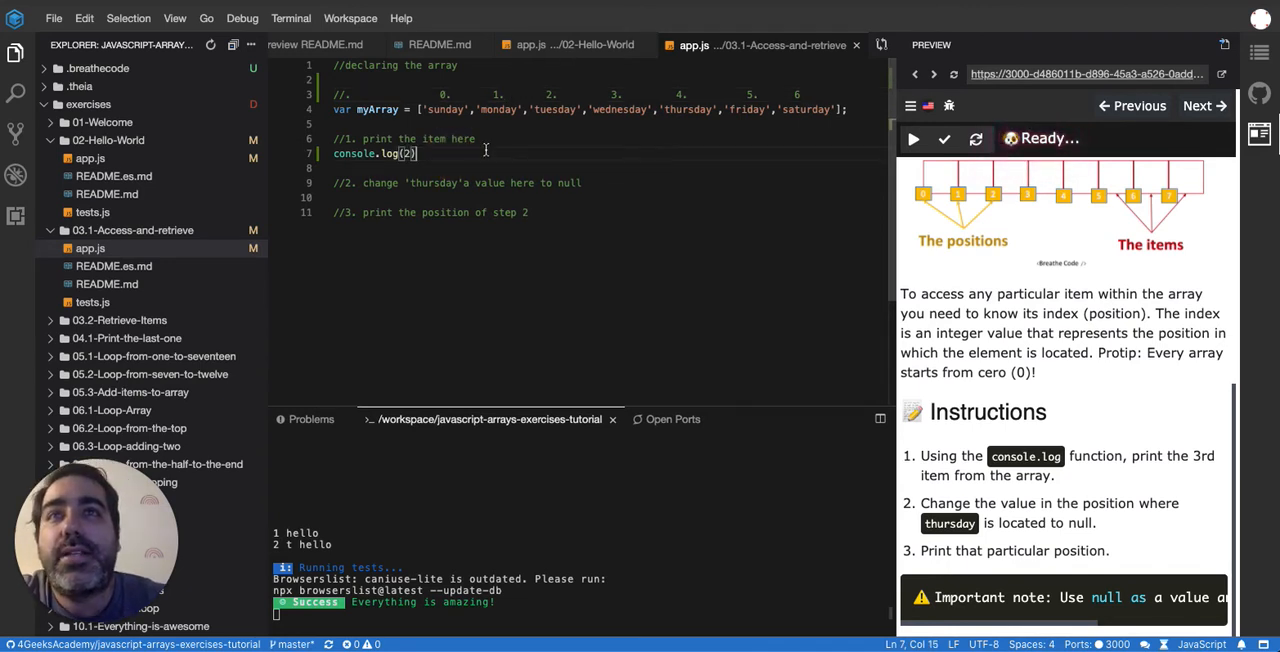
mouse_move(912, 140)
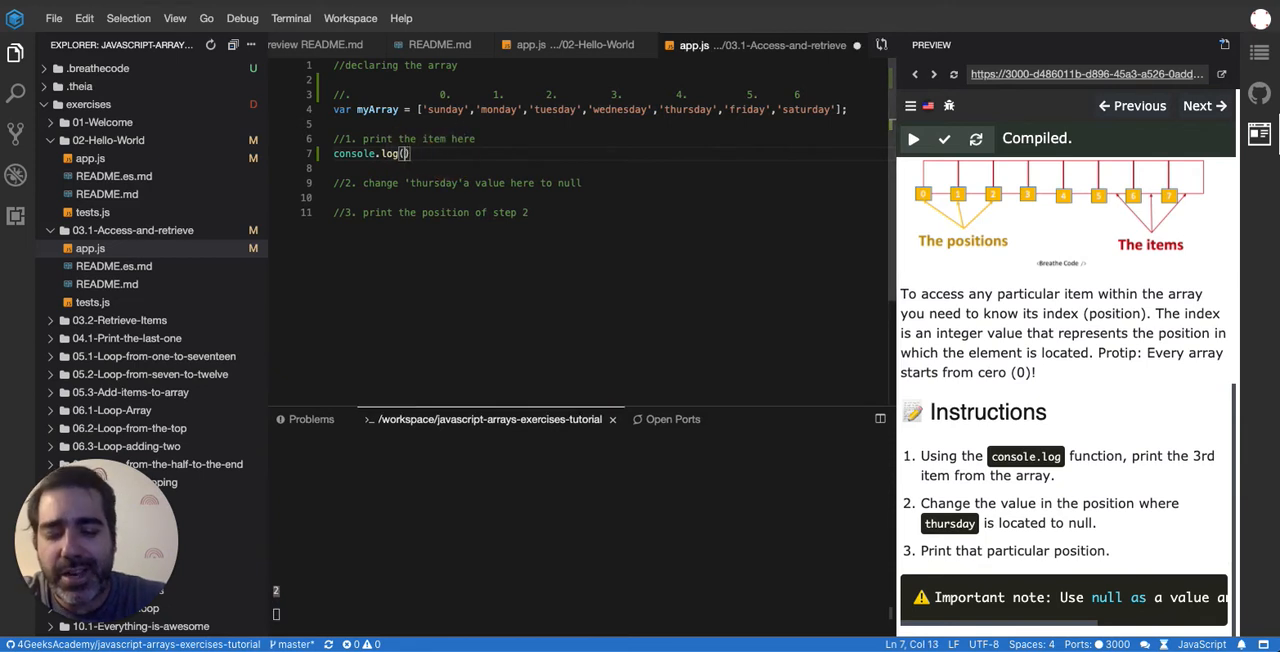
Make the call console.log(myArray[2]) and run the file so the terminal prints tuesday
type("myArray")
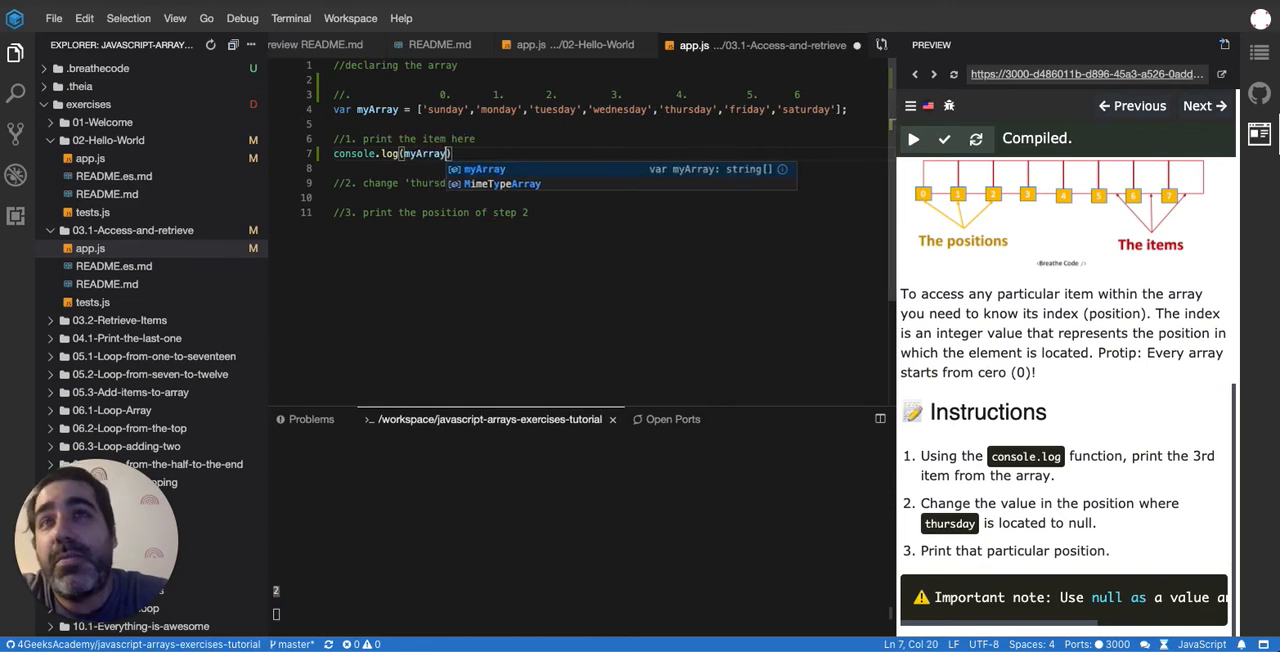
type("[")
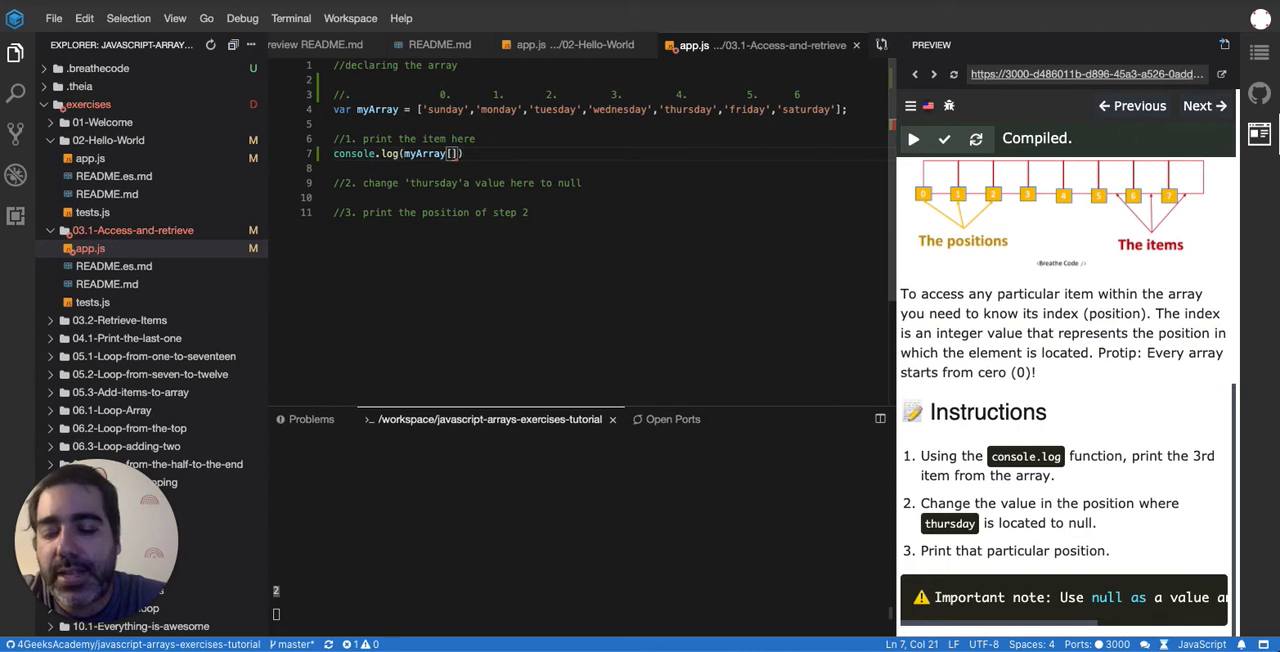
type("2")
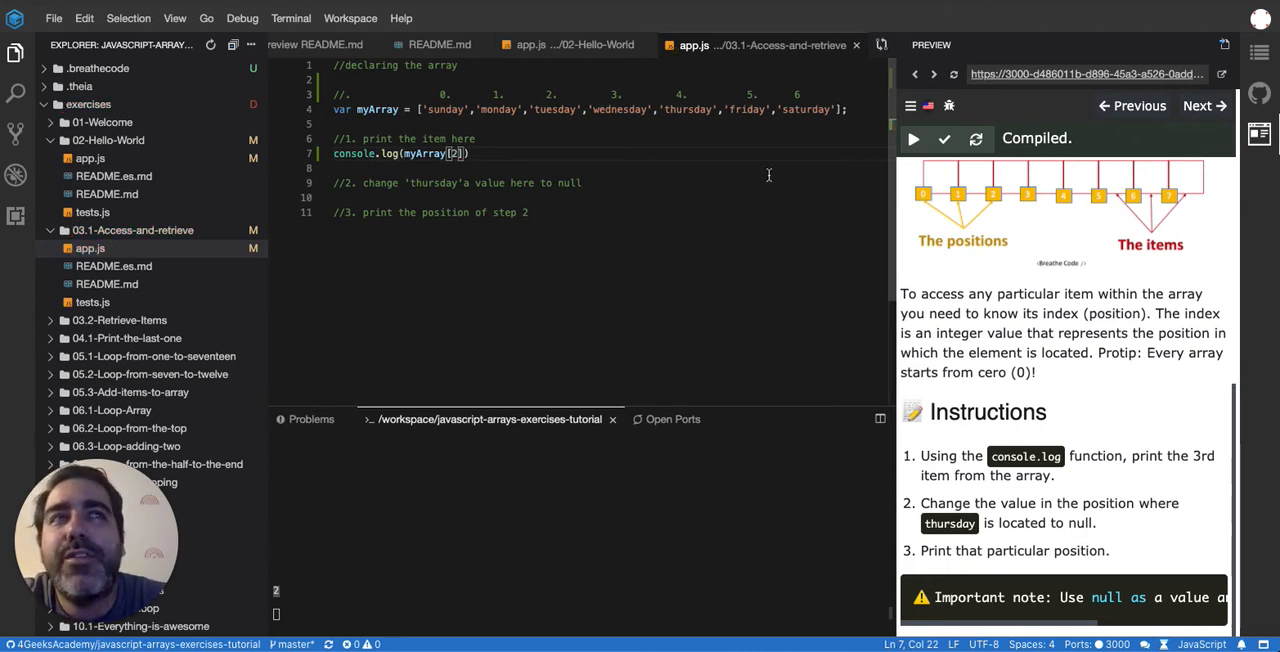
mouse_move(912, 140)
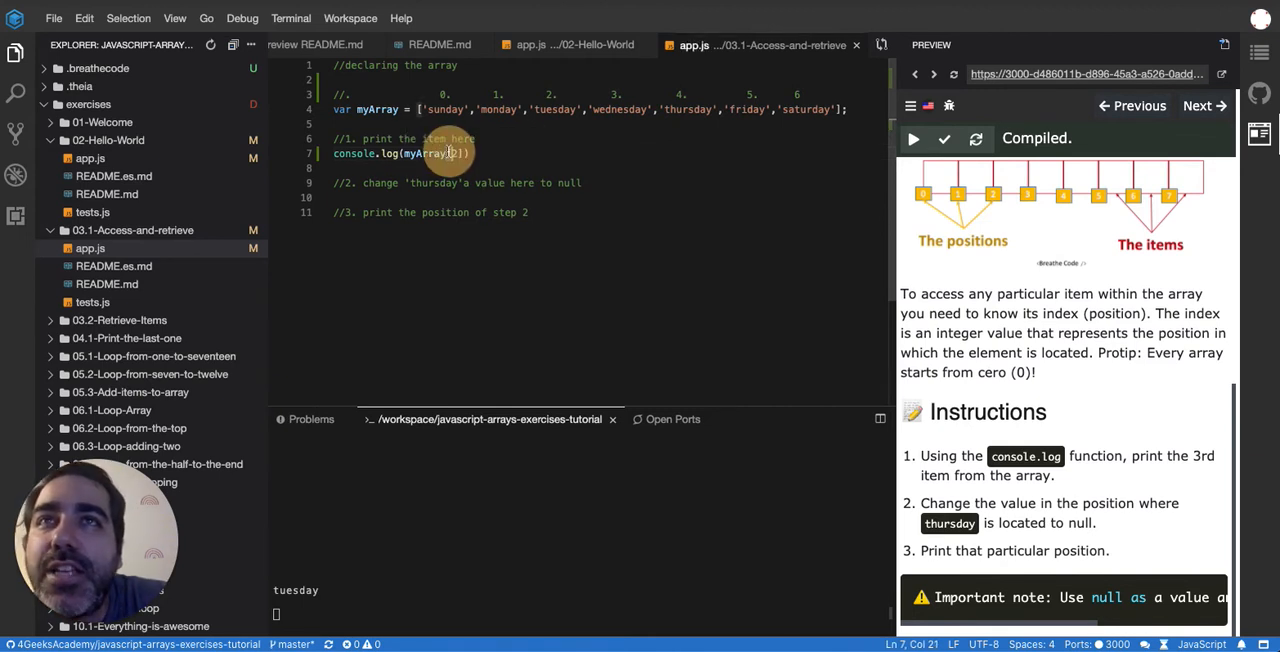
type("2")
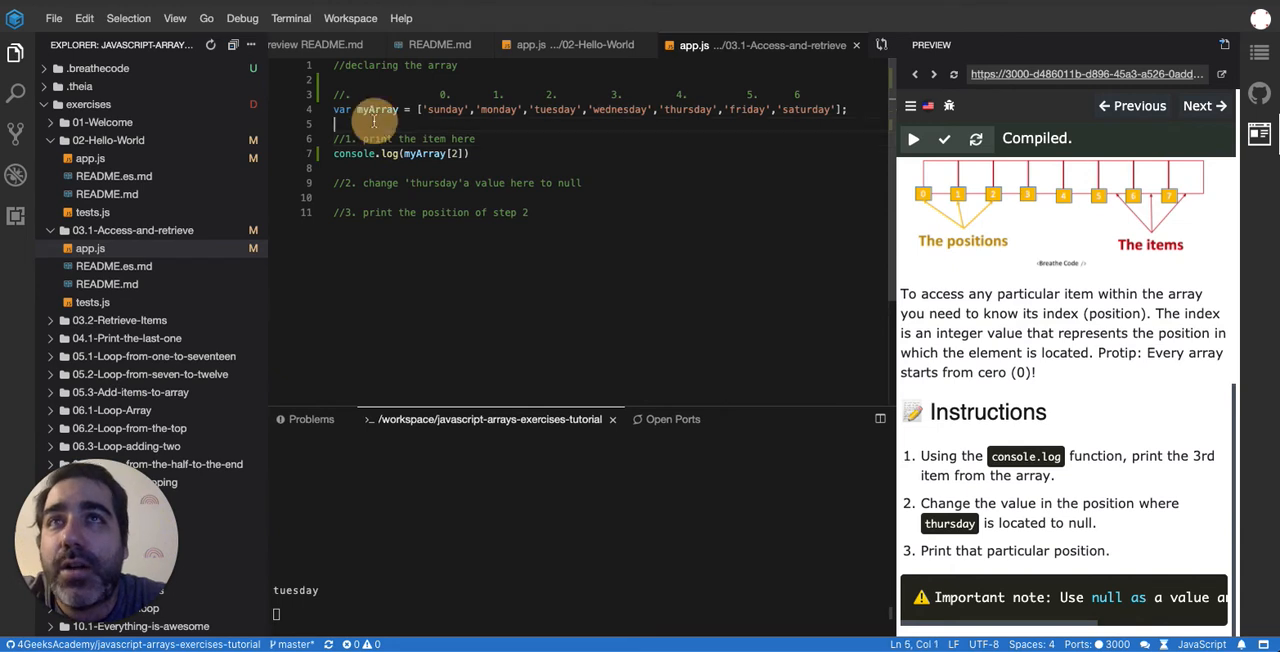
Temporarily log console.log(myArray) to print all seven weekdays, then remove the line
type("console.log(my")
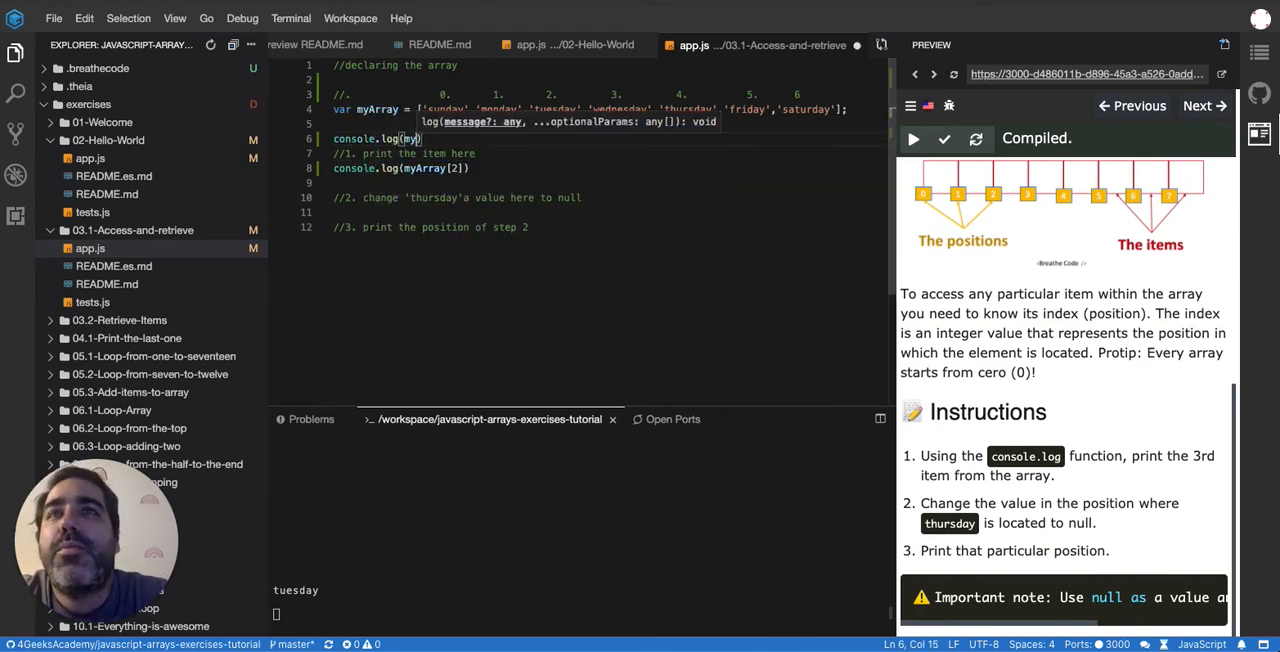
type("Array")
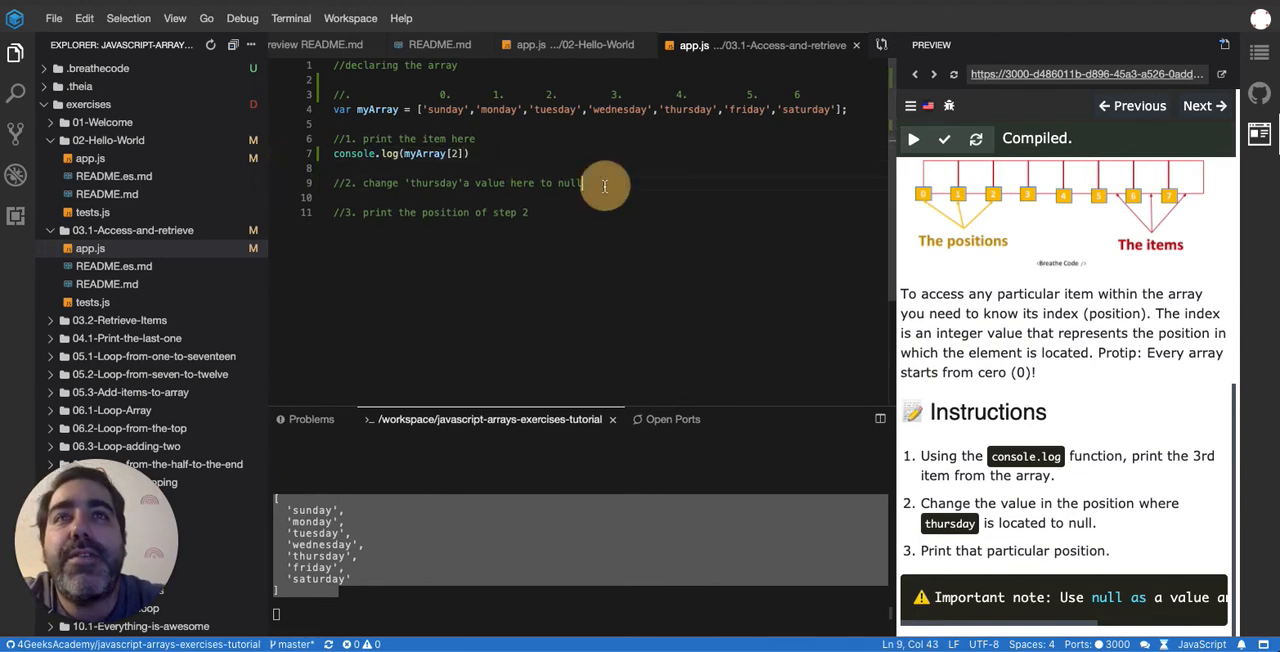
key("Enter")
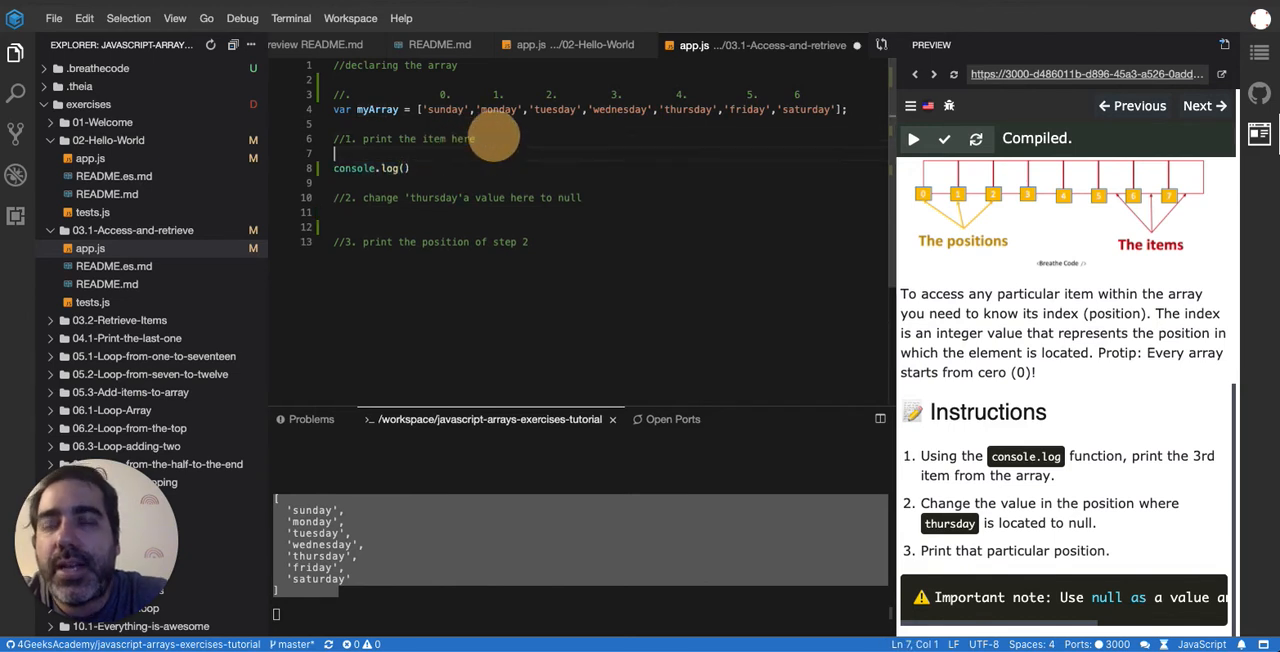
Declare 'let item = myArray[2];' and log item under the first task comment
type("let")
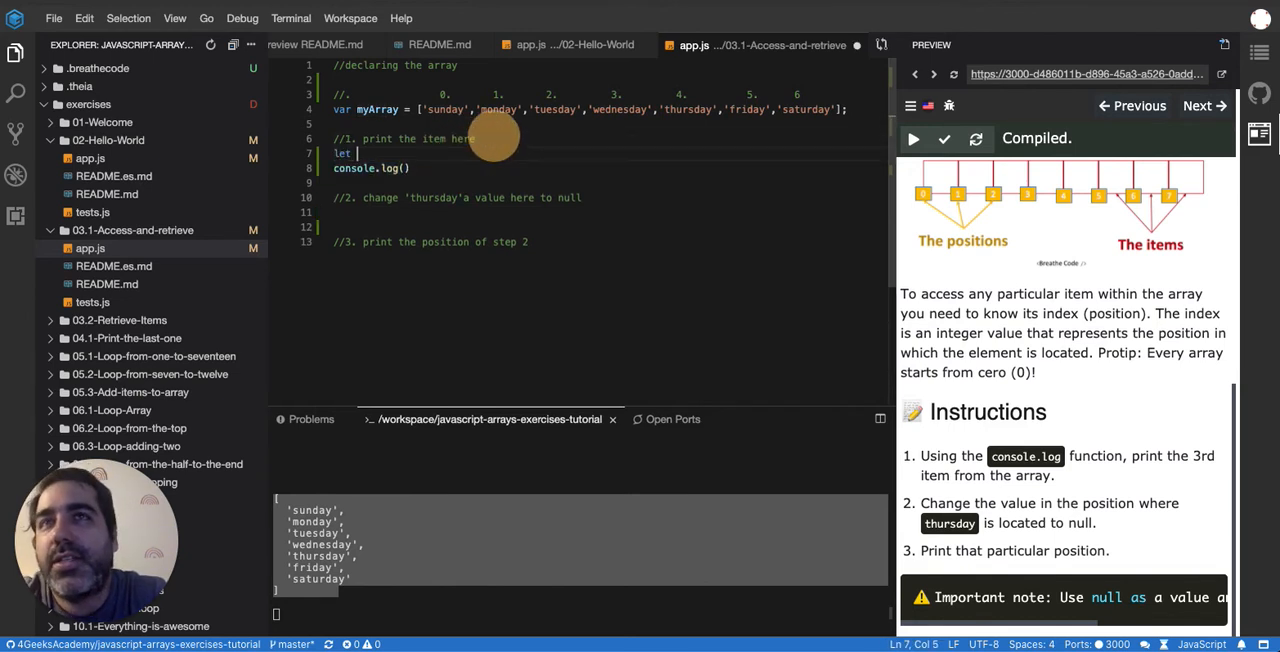
type("item = myArray[2];")
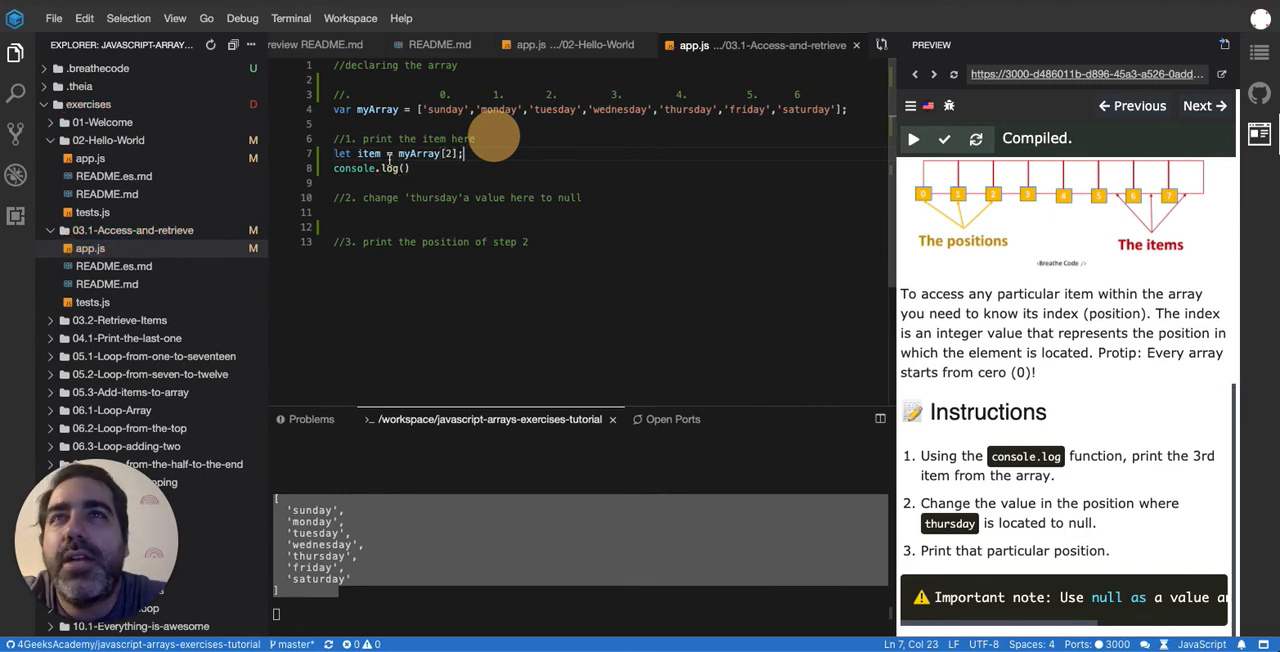
type("item")
type("dayOfTheWeek")
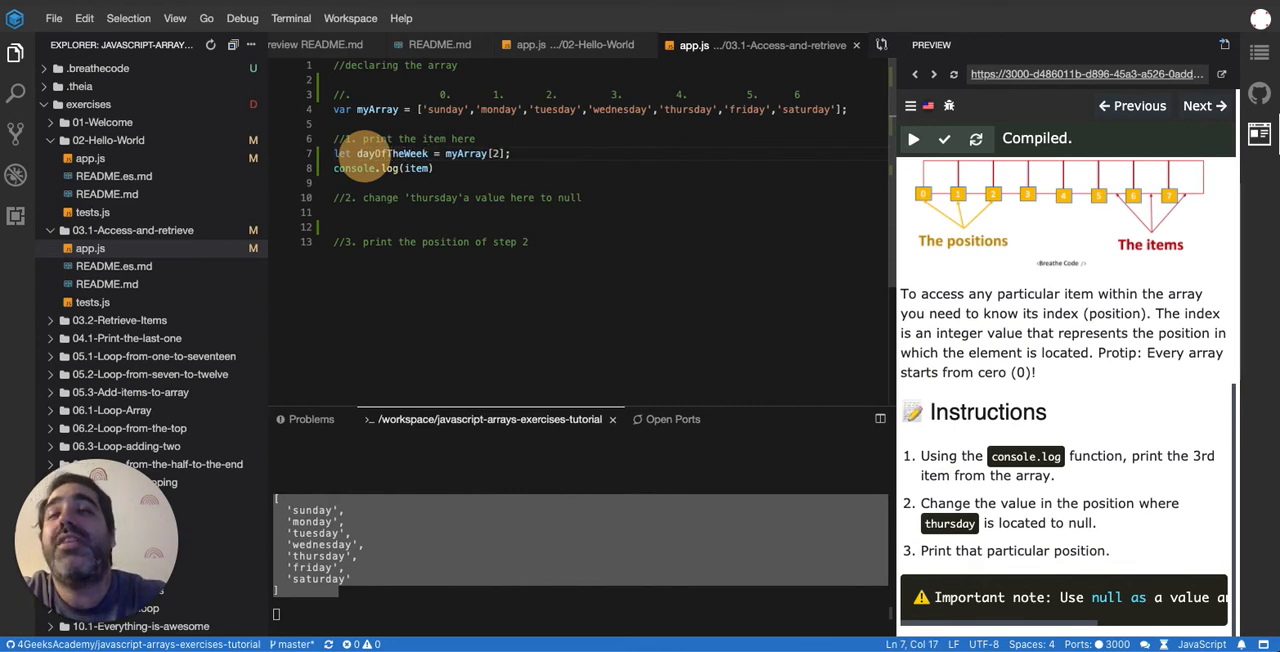
Replace the dayOfTheWeek variable name with myVar, leaving blank lines below the array
left_click(582, 212)
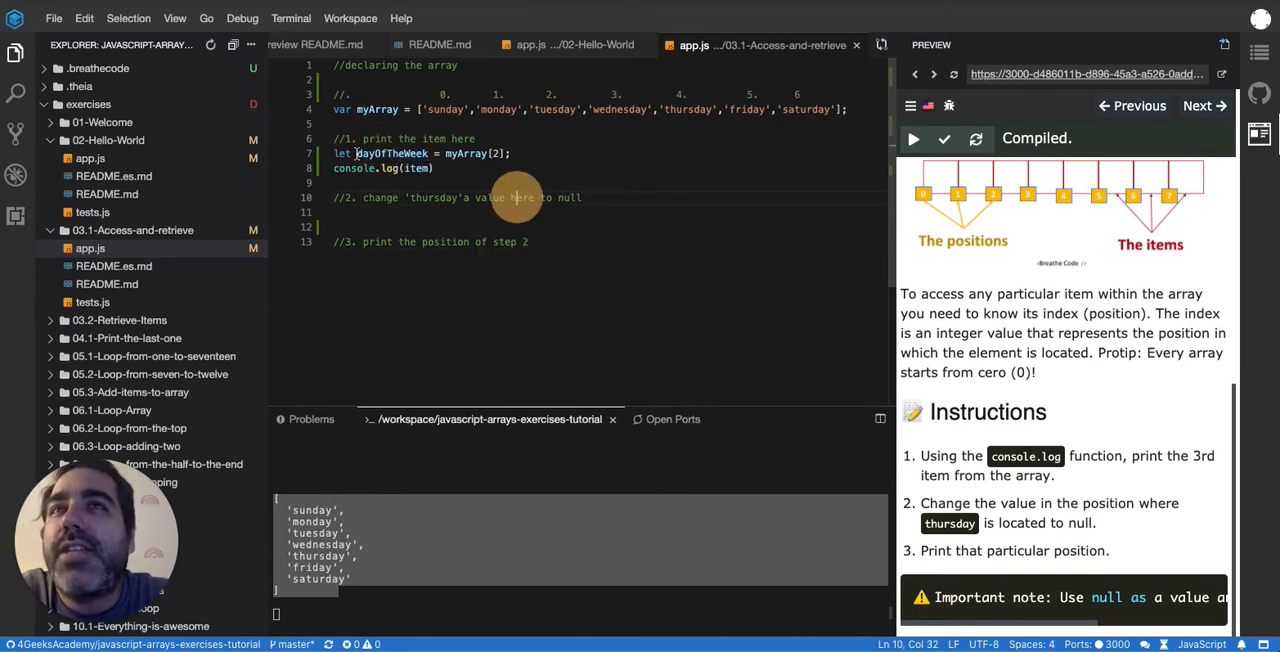
double_click(390, 152)
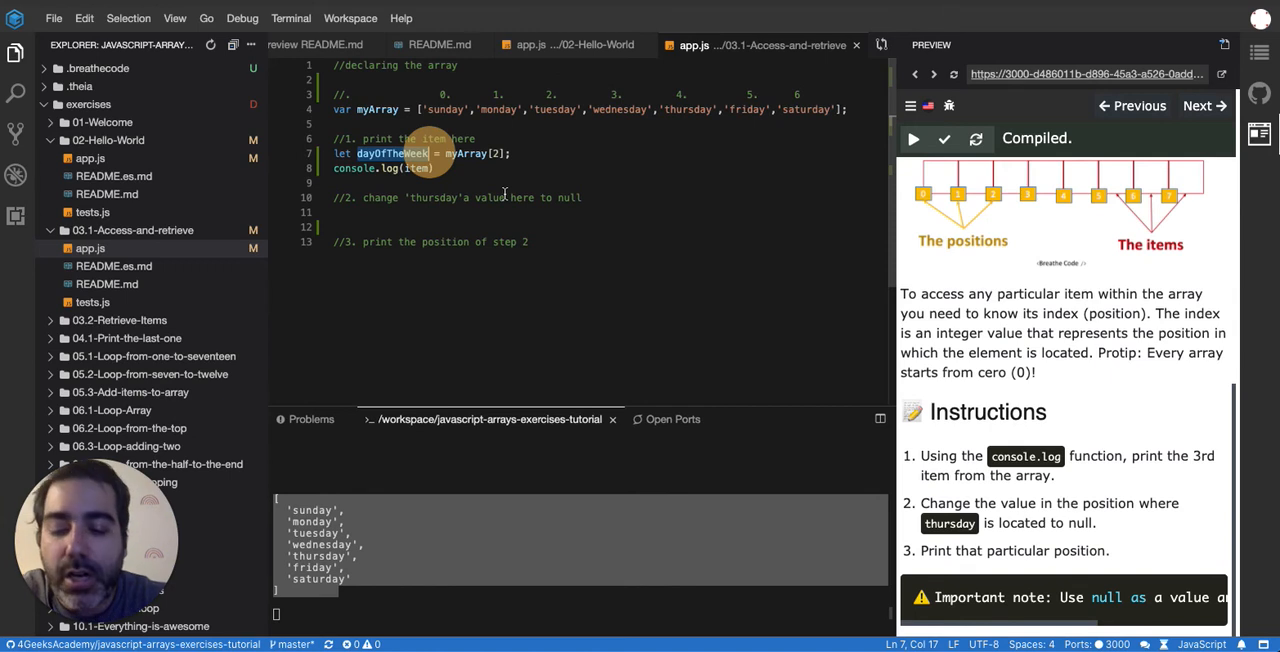
type("myVar")
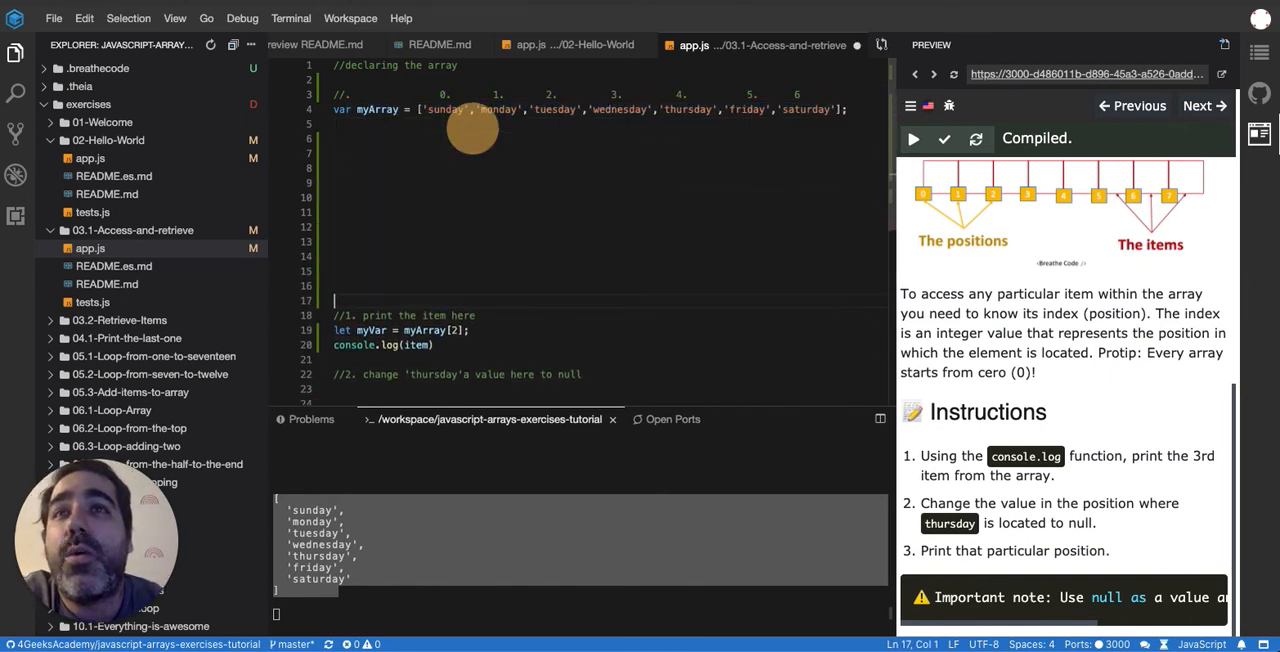
Tidy the declaration to 'let dayOfWeek = myArray[2];' logging dayOfWeek, and move to task two's line
scroll("down", 3)
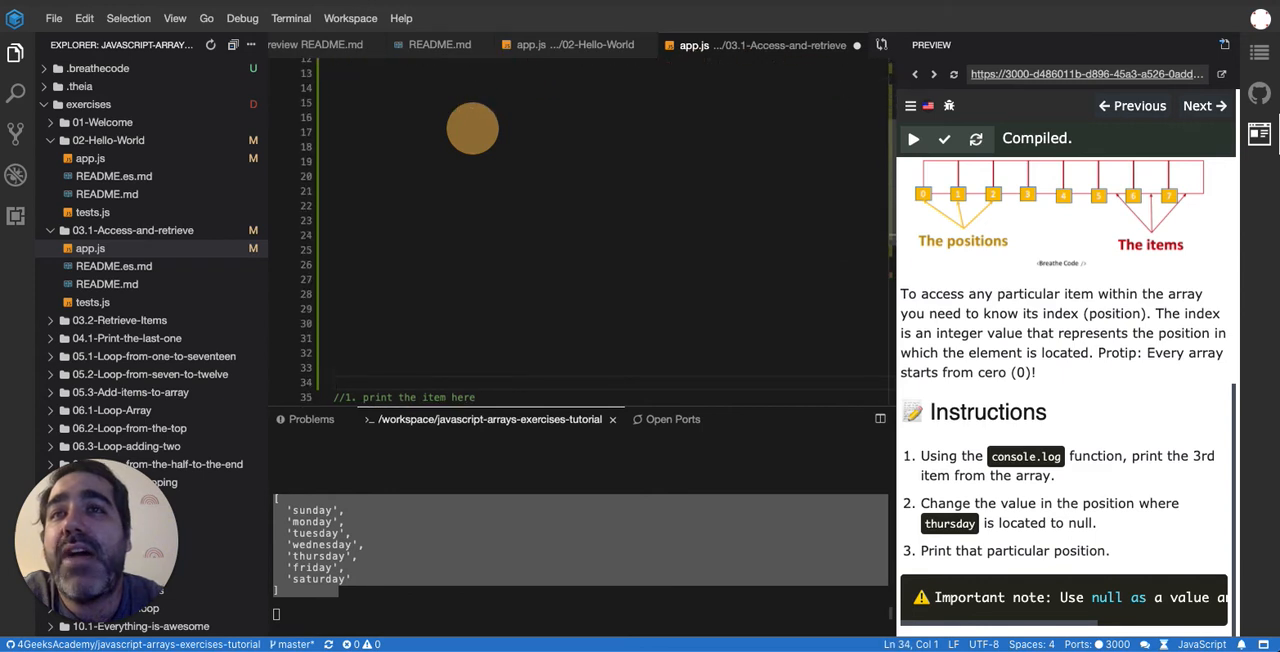
type("let myVar = myArray[2];")
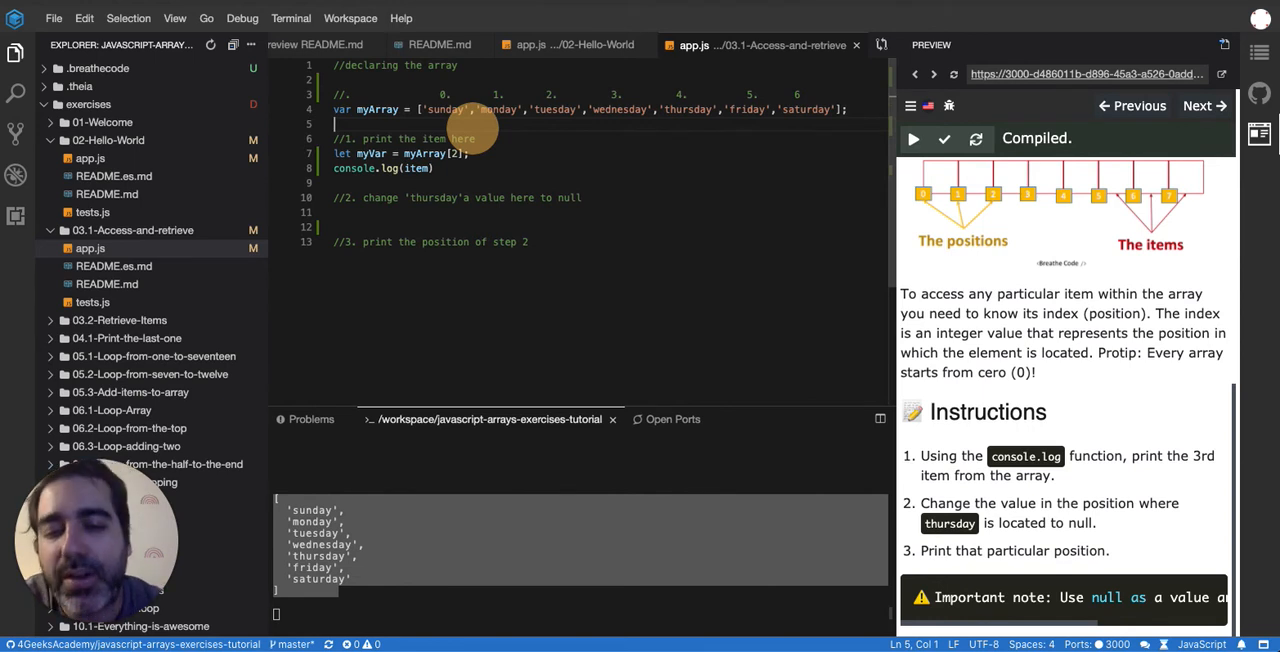
mouse_move(704, 292)
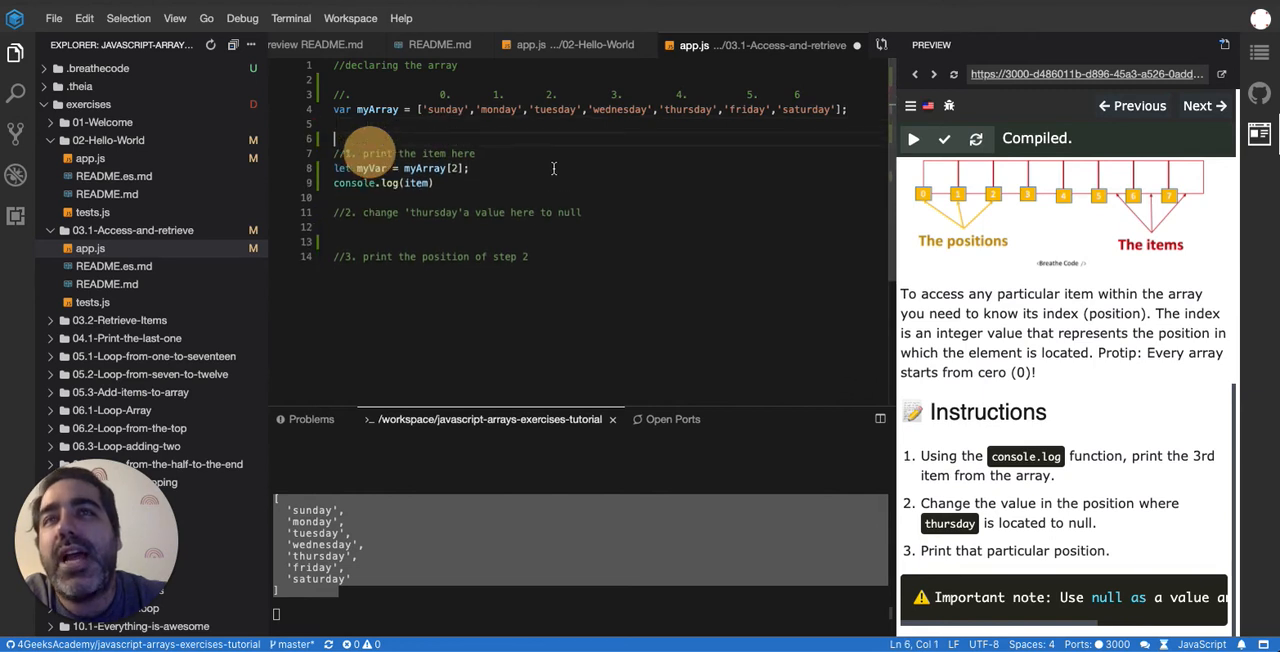
type("day0")
left_click(416, 182)
type("dayOfWeek")
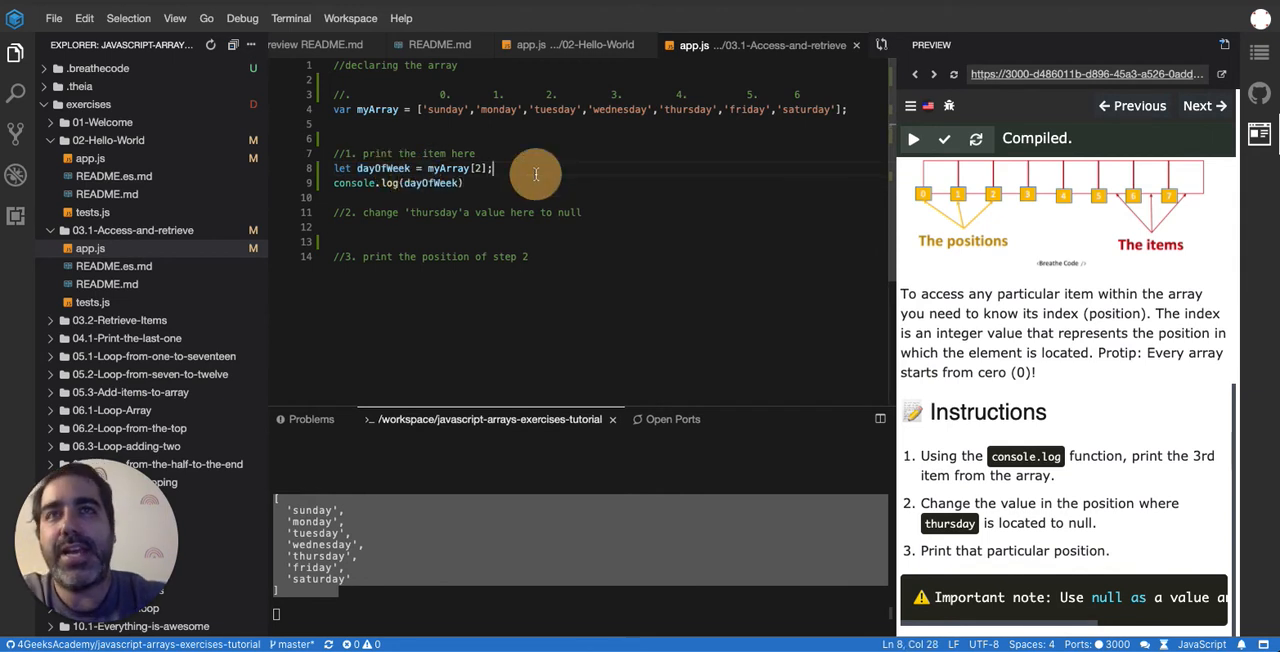
mouse_move(560, 242)
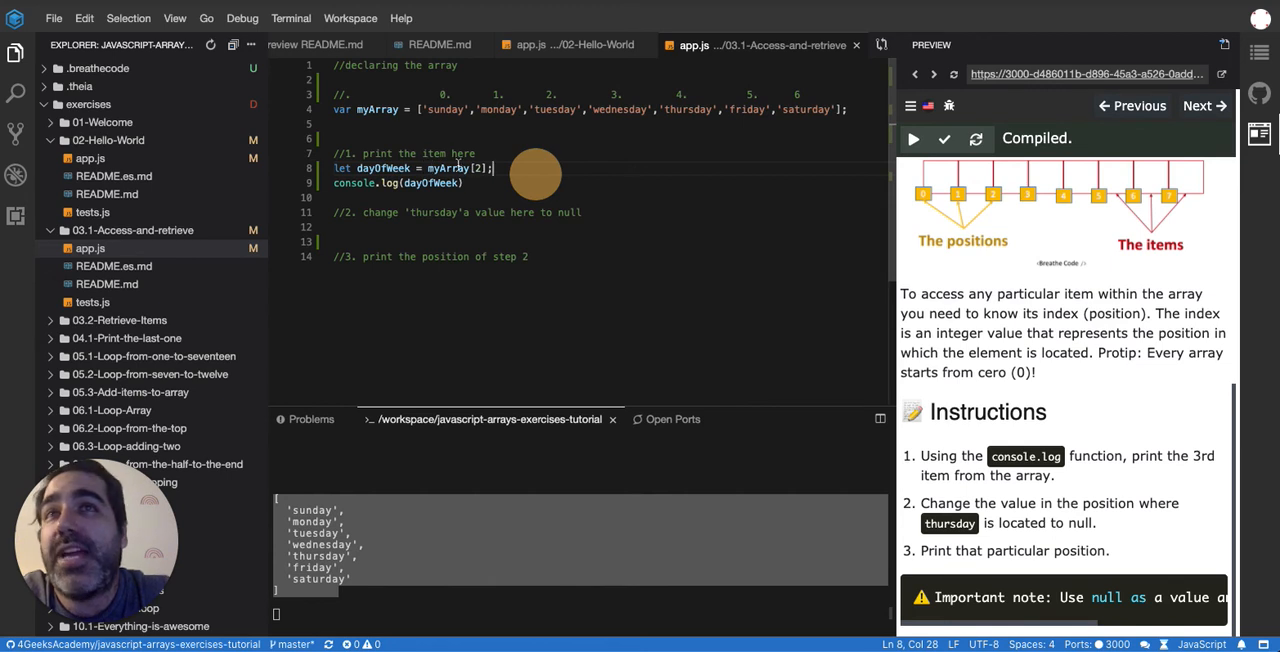
double_click(448, 168)
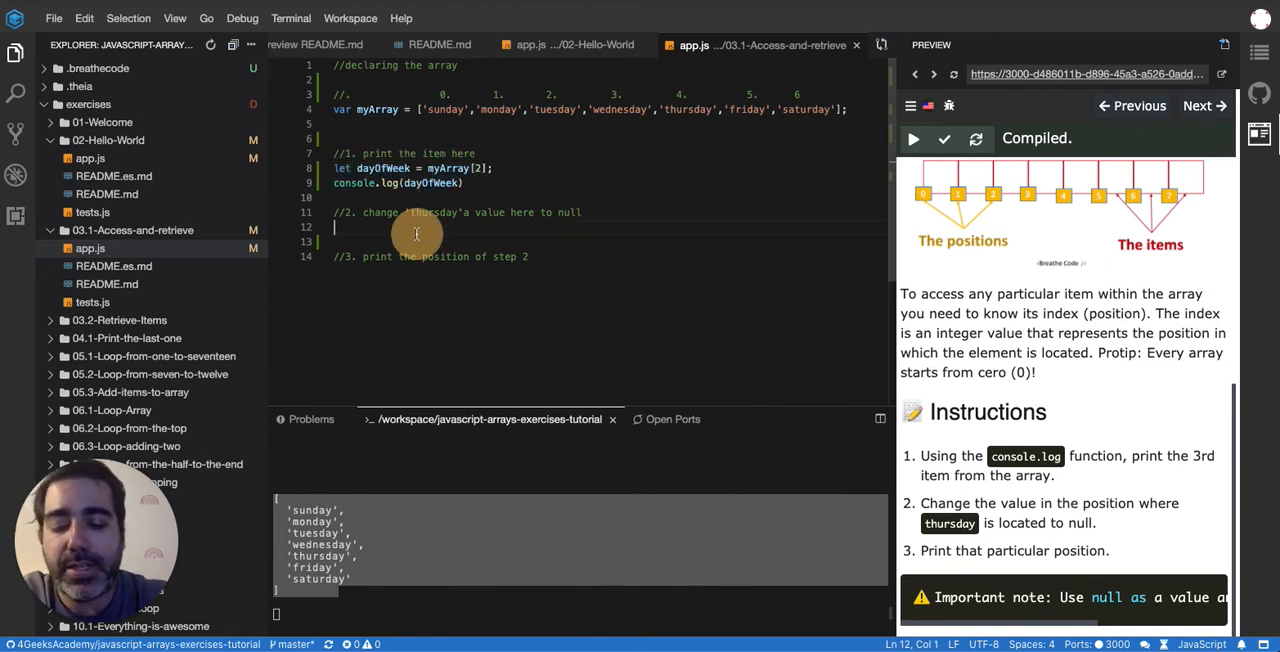
Write 'myArray[4] = null;' under task two with console.log(myArray) above and console.log(dayOfWeek) below
type("myArrayu")
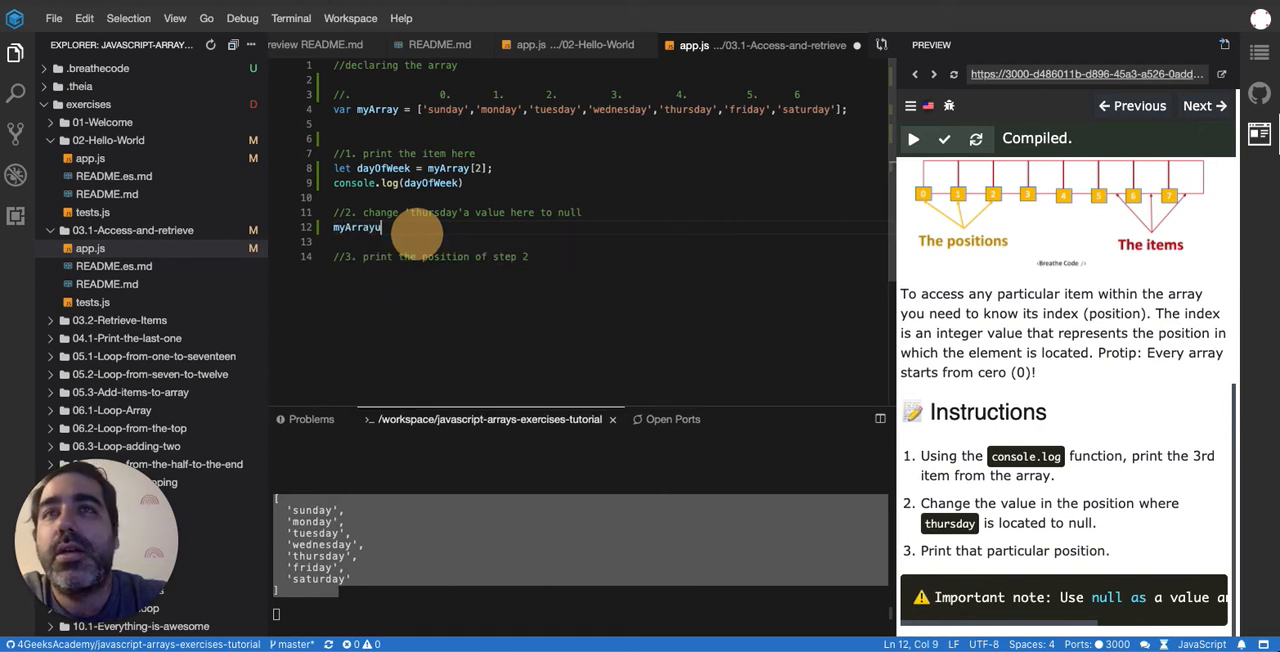
type("[4] =")
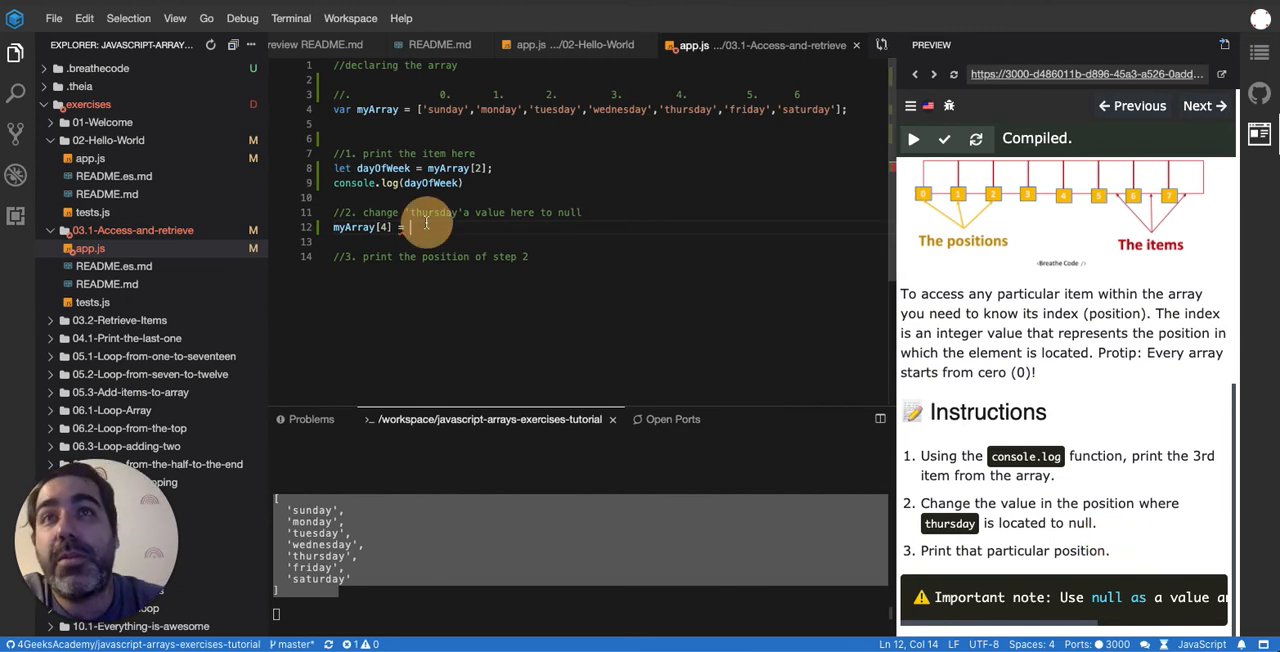
type("null;")
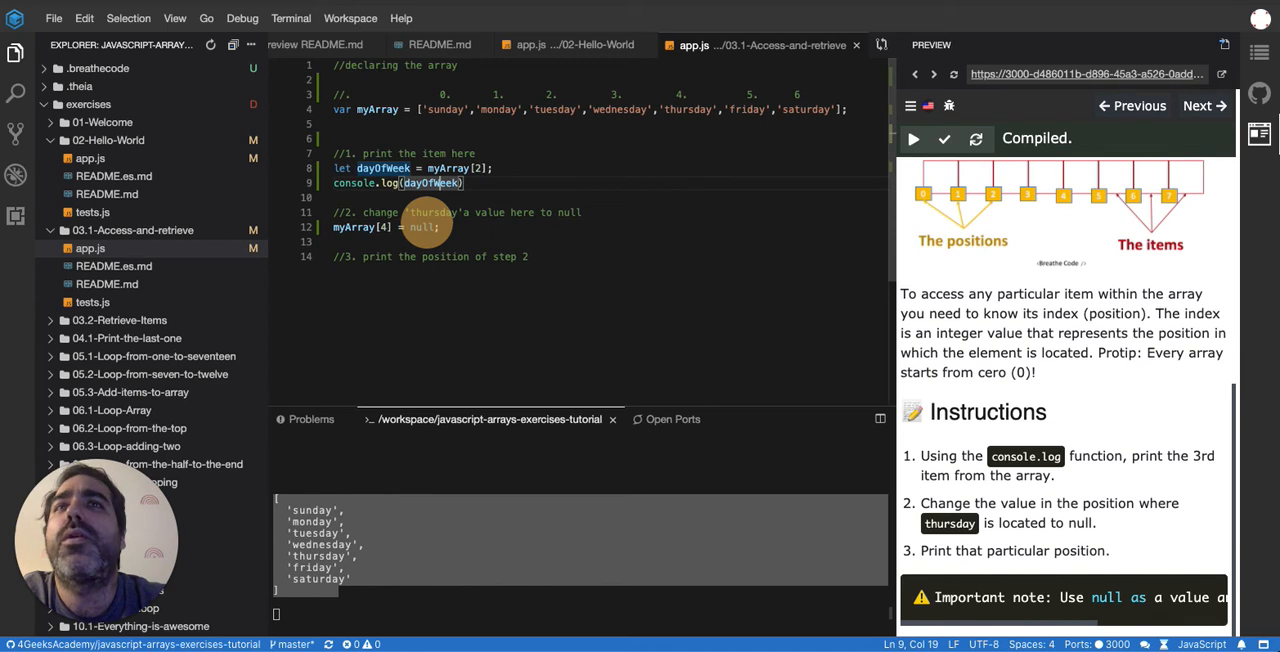
type("console.log(dayOfWeek)")
type("console.log(myArray)")
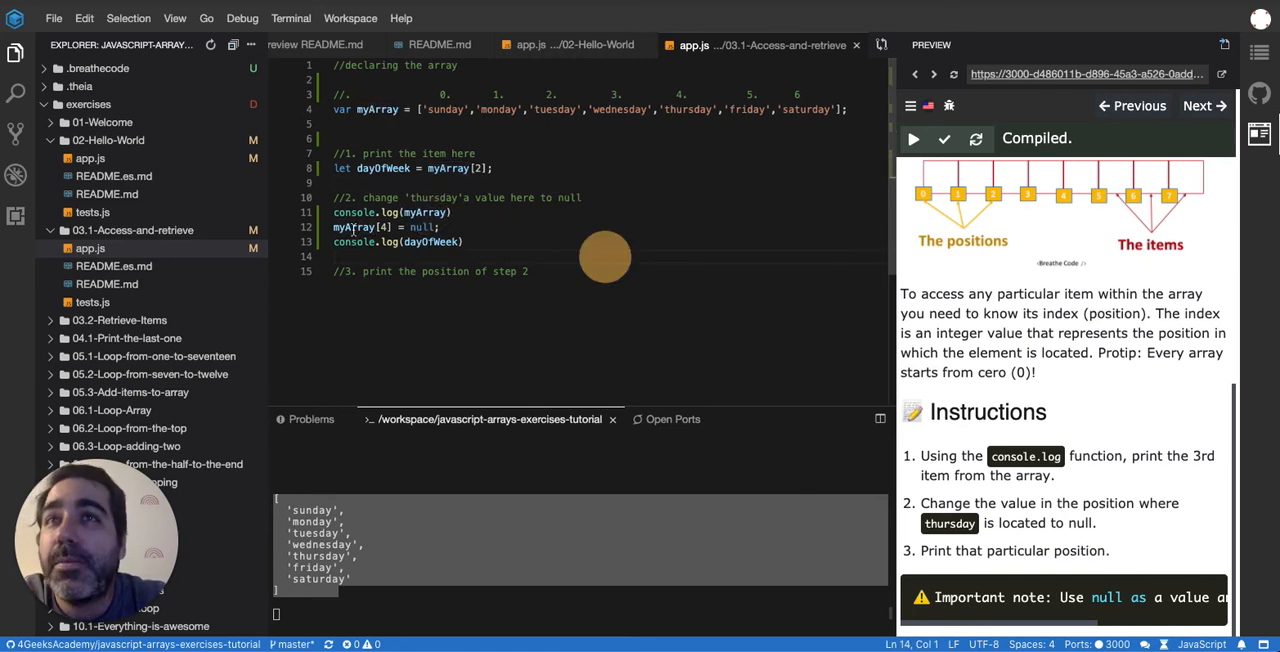
Log the whole array after nulling myArray[4] and confirm null appears in position 4
left_click(438, 228)
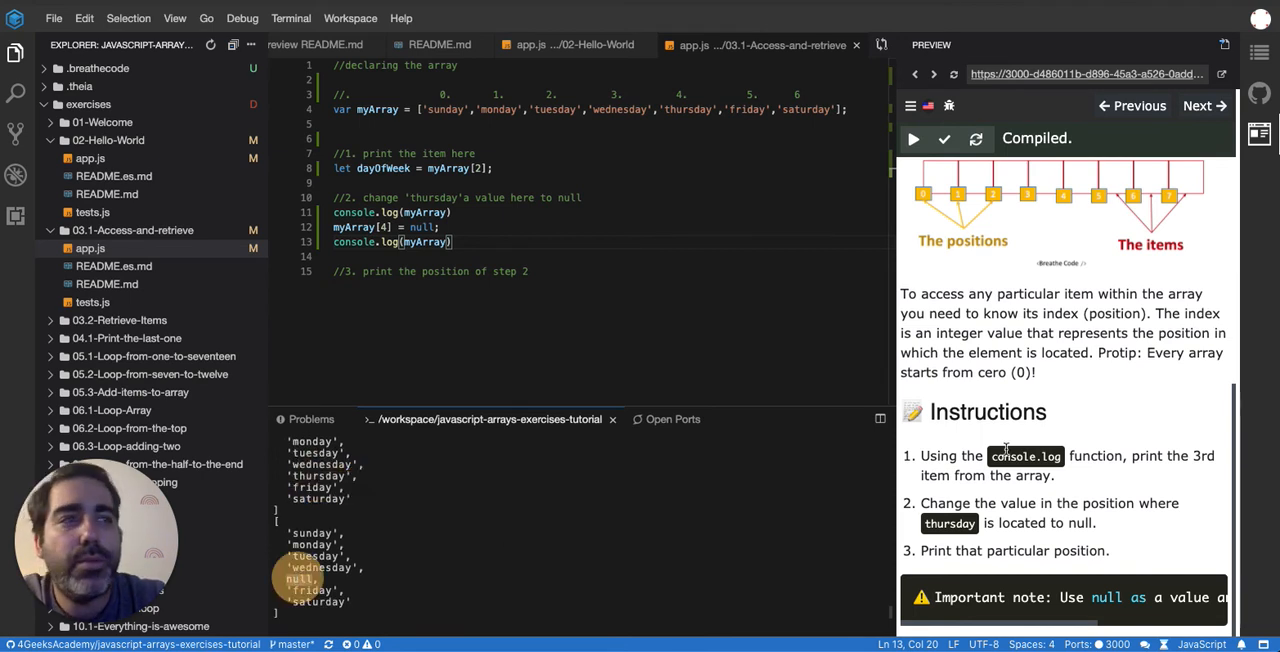
double_click(1012, 552)
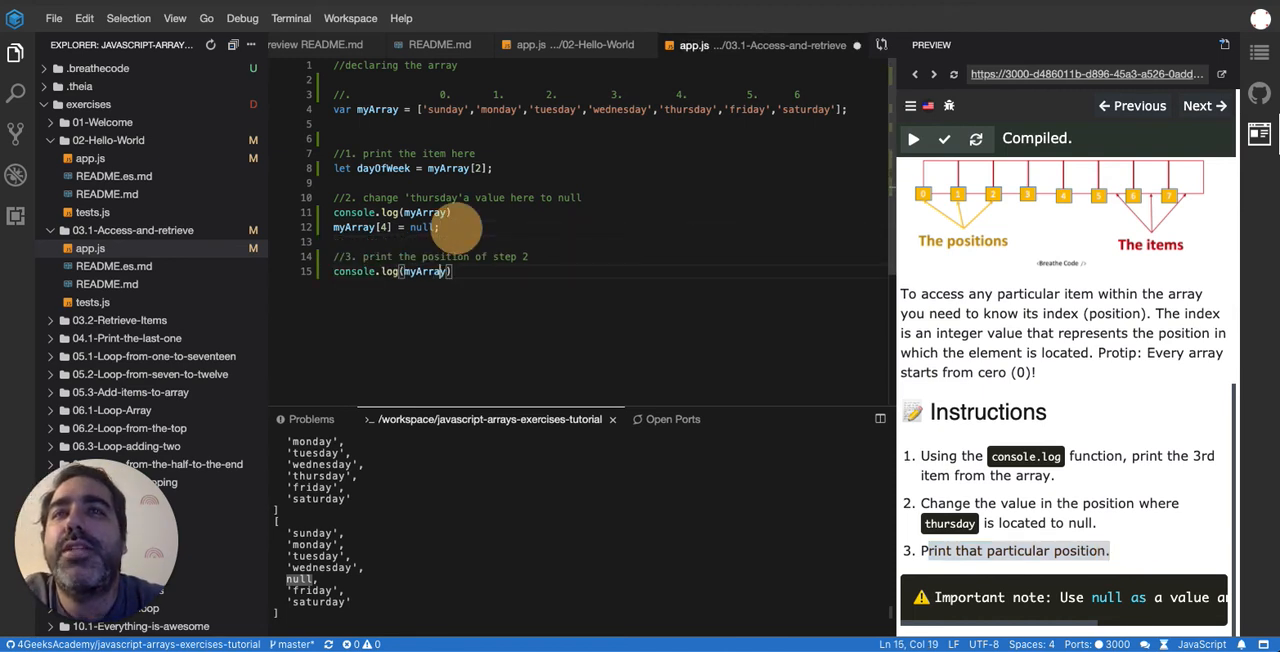
Change task three's log to console.log(myArray[4]) and start the exercise tests
double_click(424, 272)
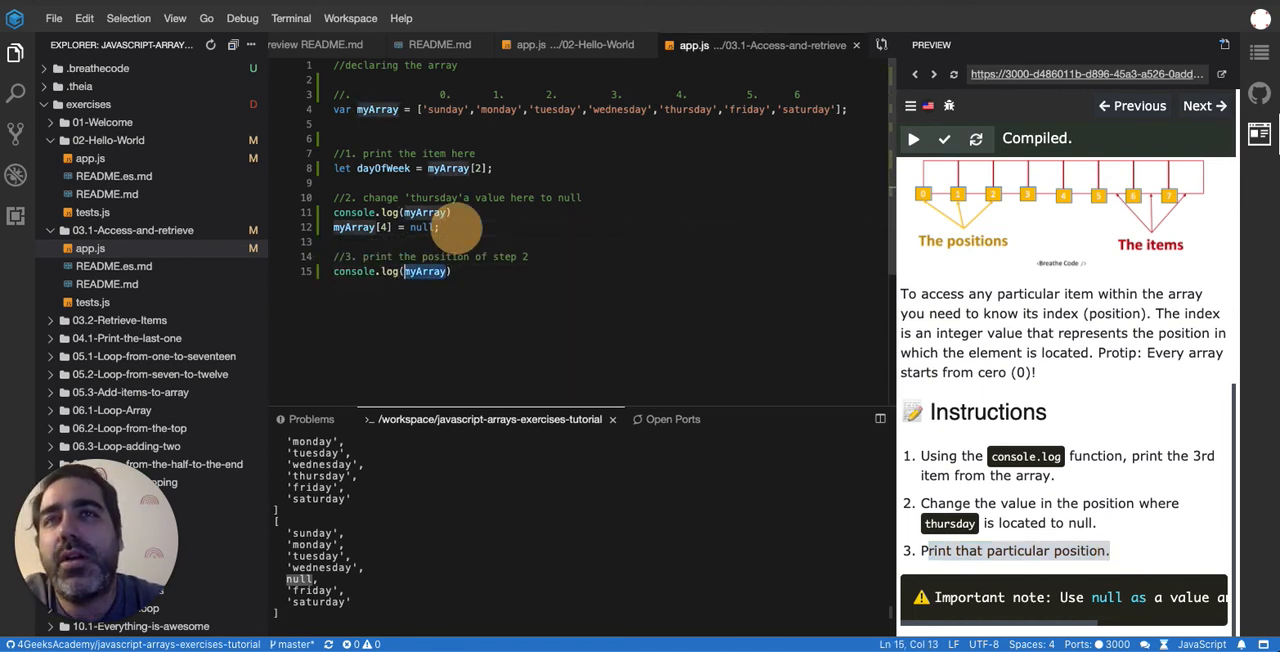
type("my")
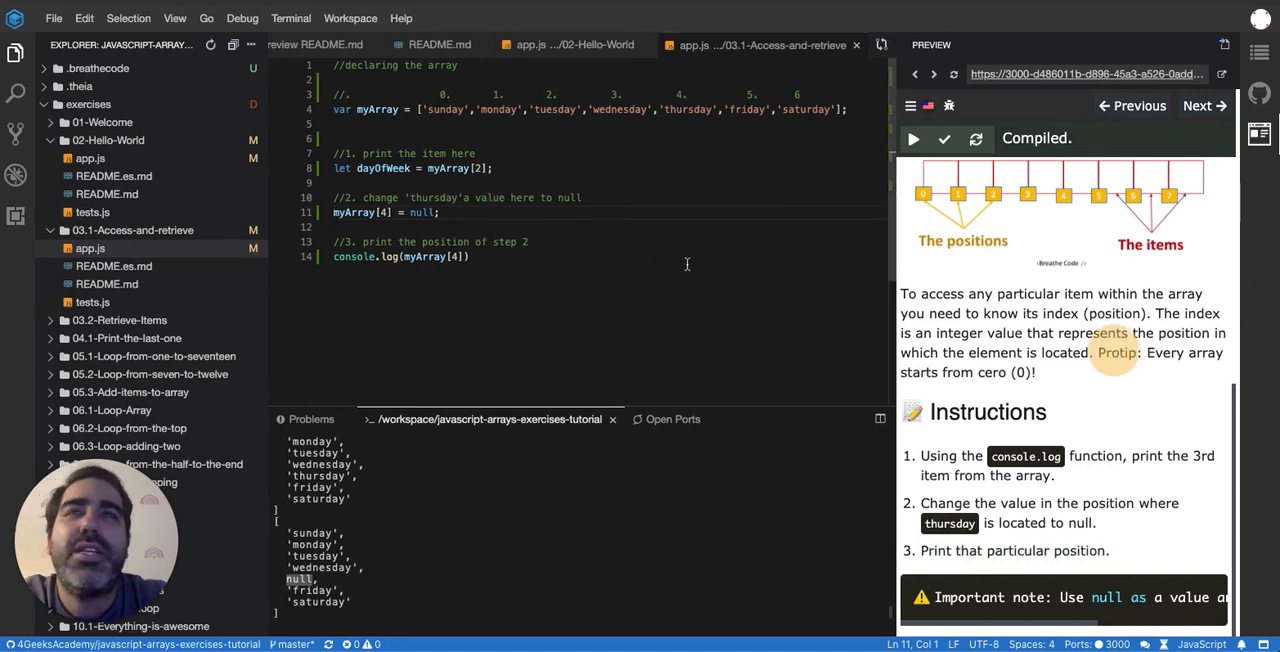
left_click(912, 138)
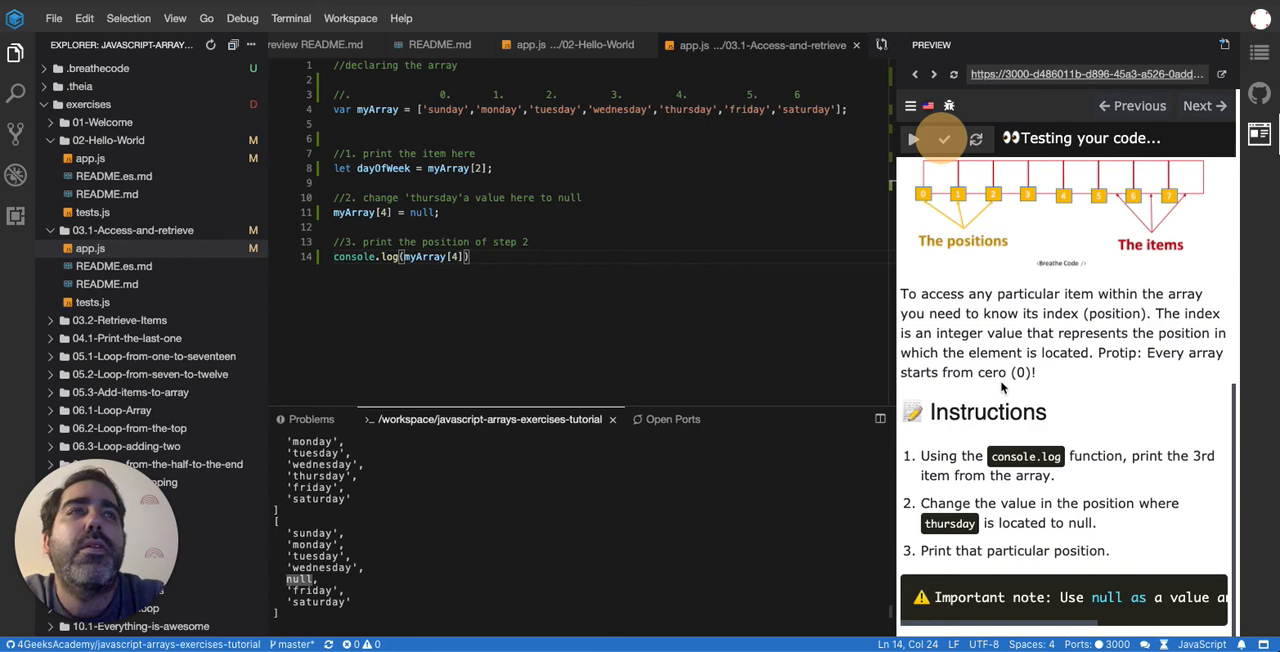
Restore console.log(dayOfWeek) under task one after the failing run and rerun the tests
left_click(912, 138)
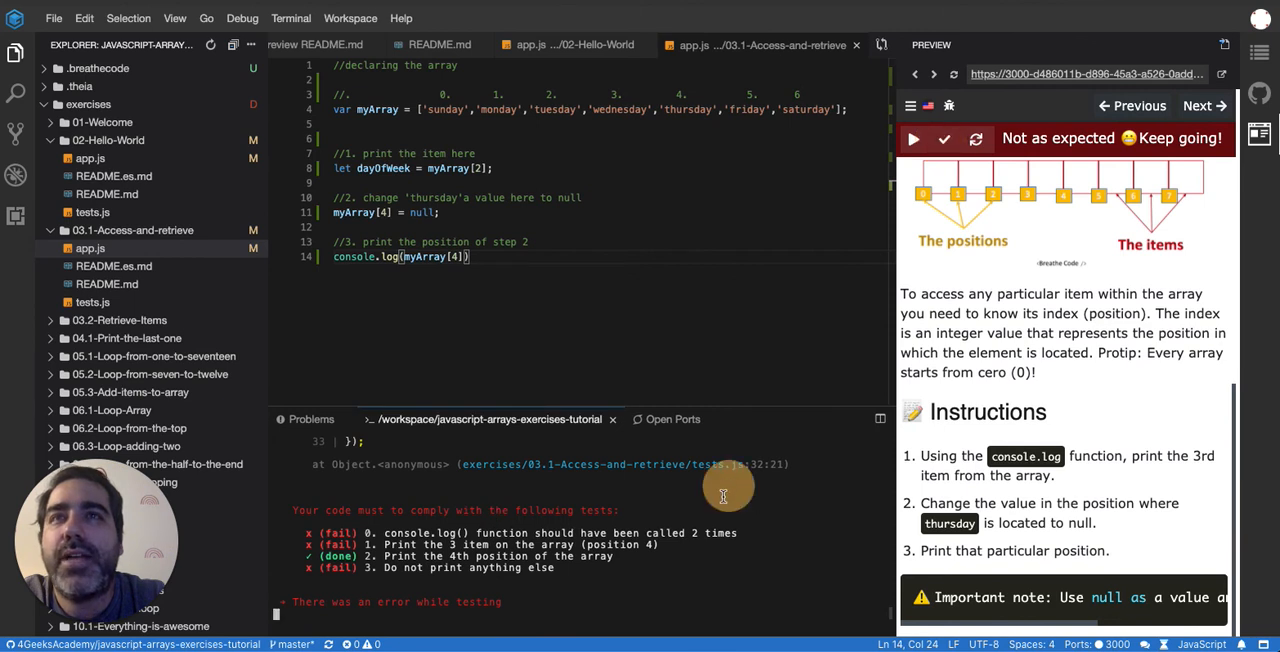
mouse_move(1024, 452)
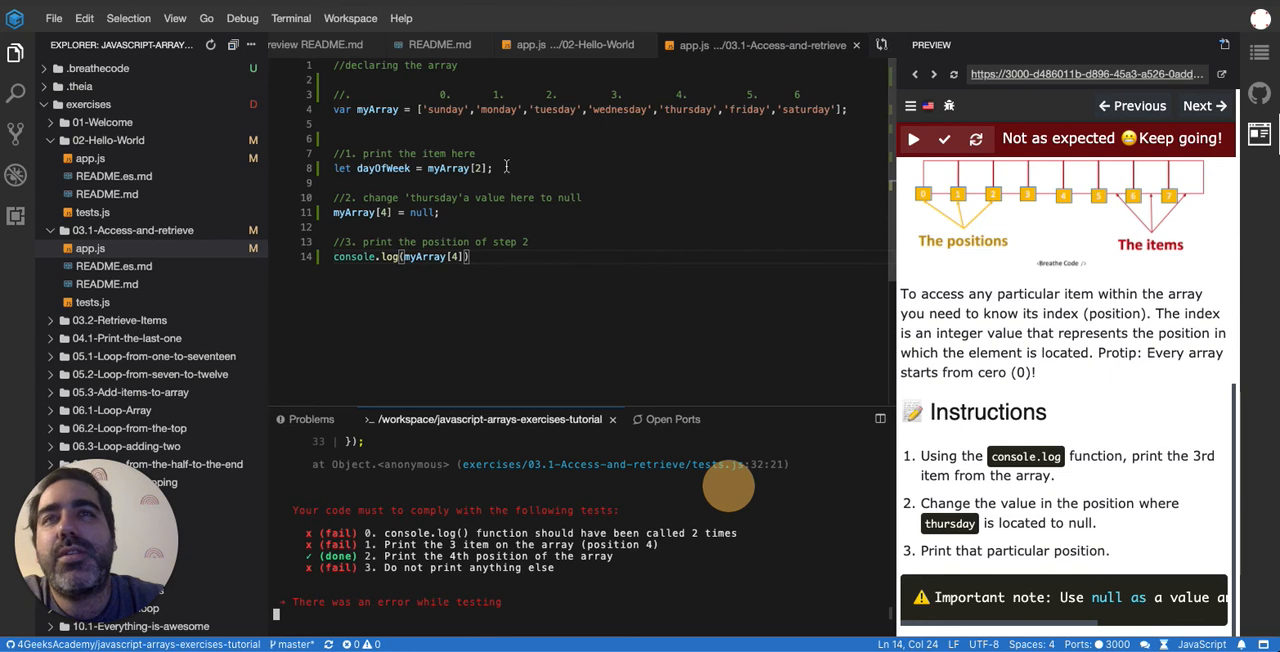
type("console.log(dayOfWeek")
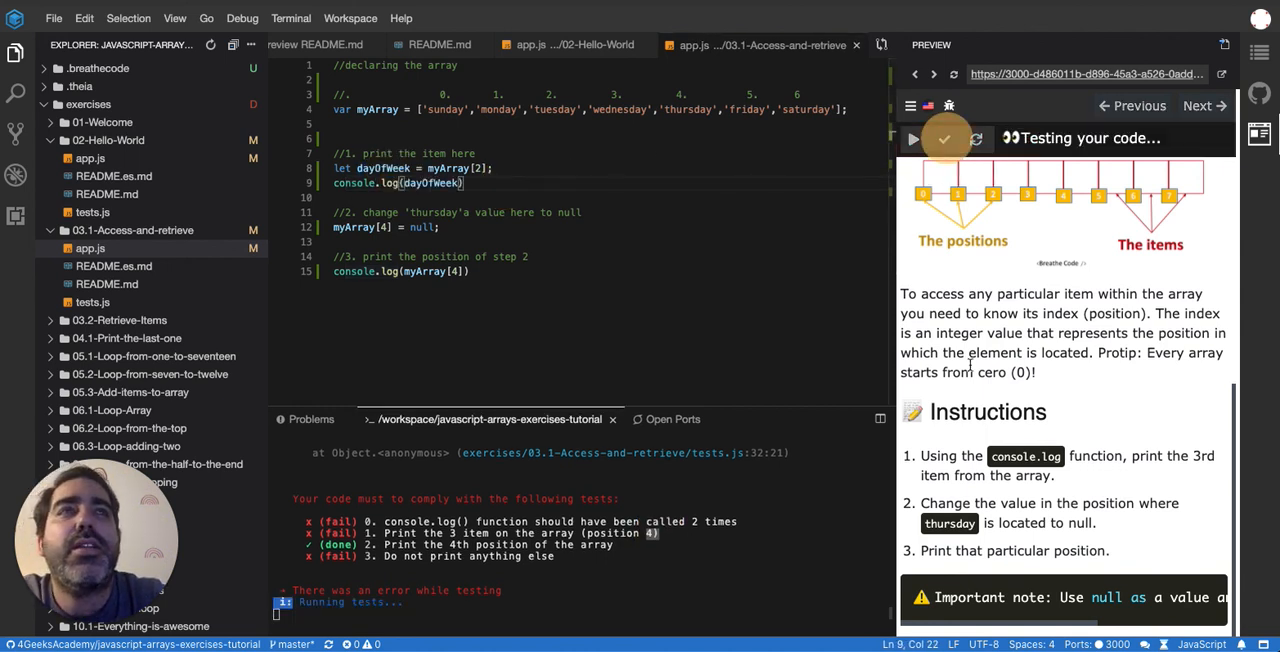
mouse_move(708, 472)
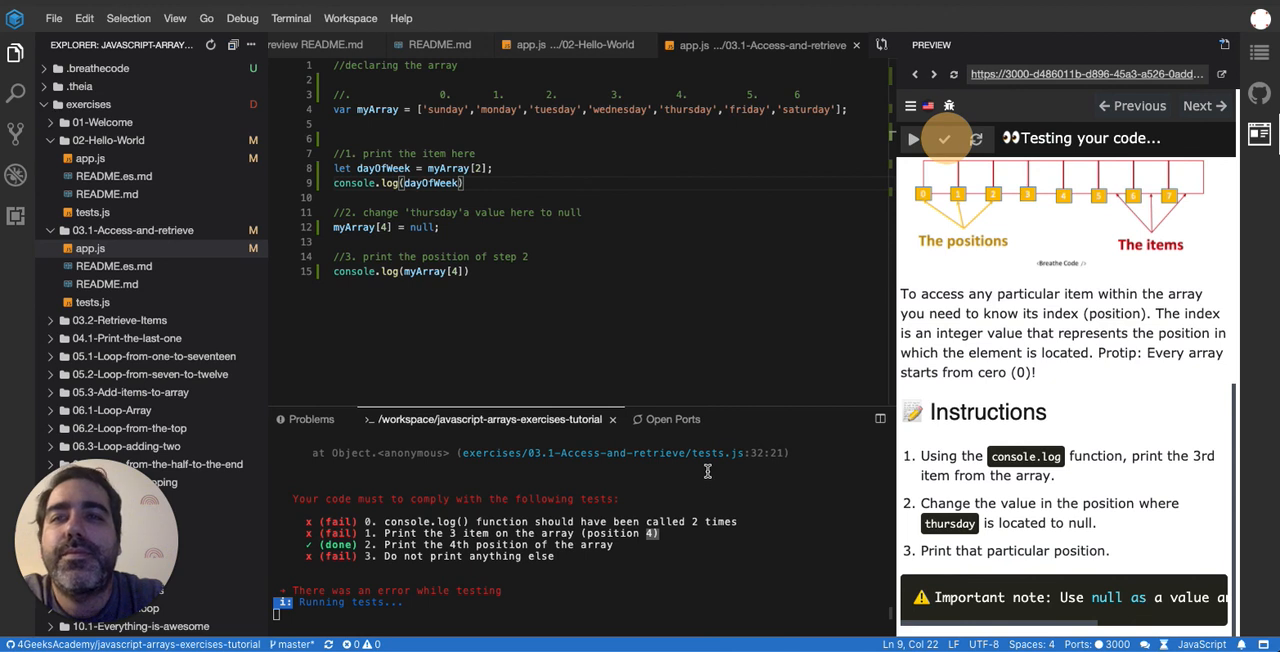